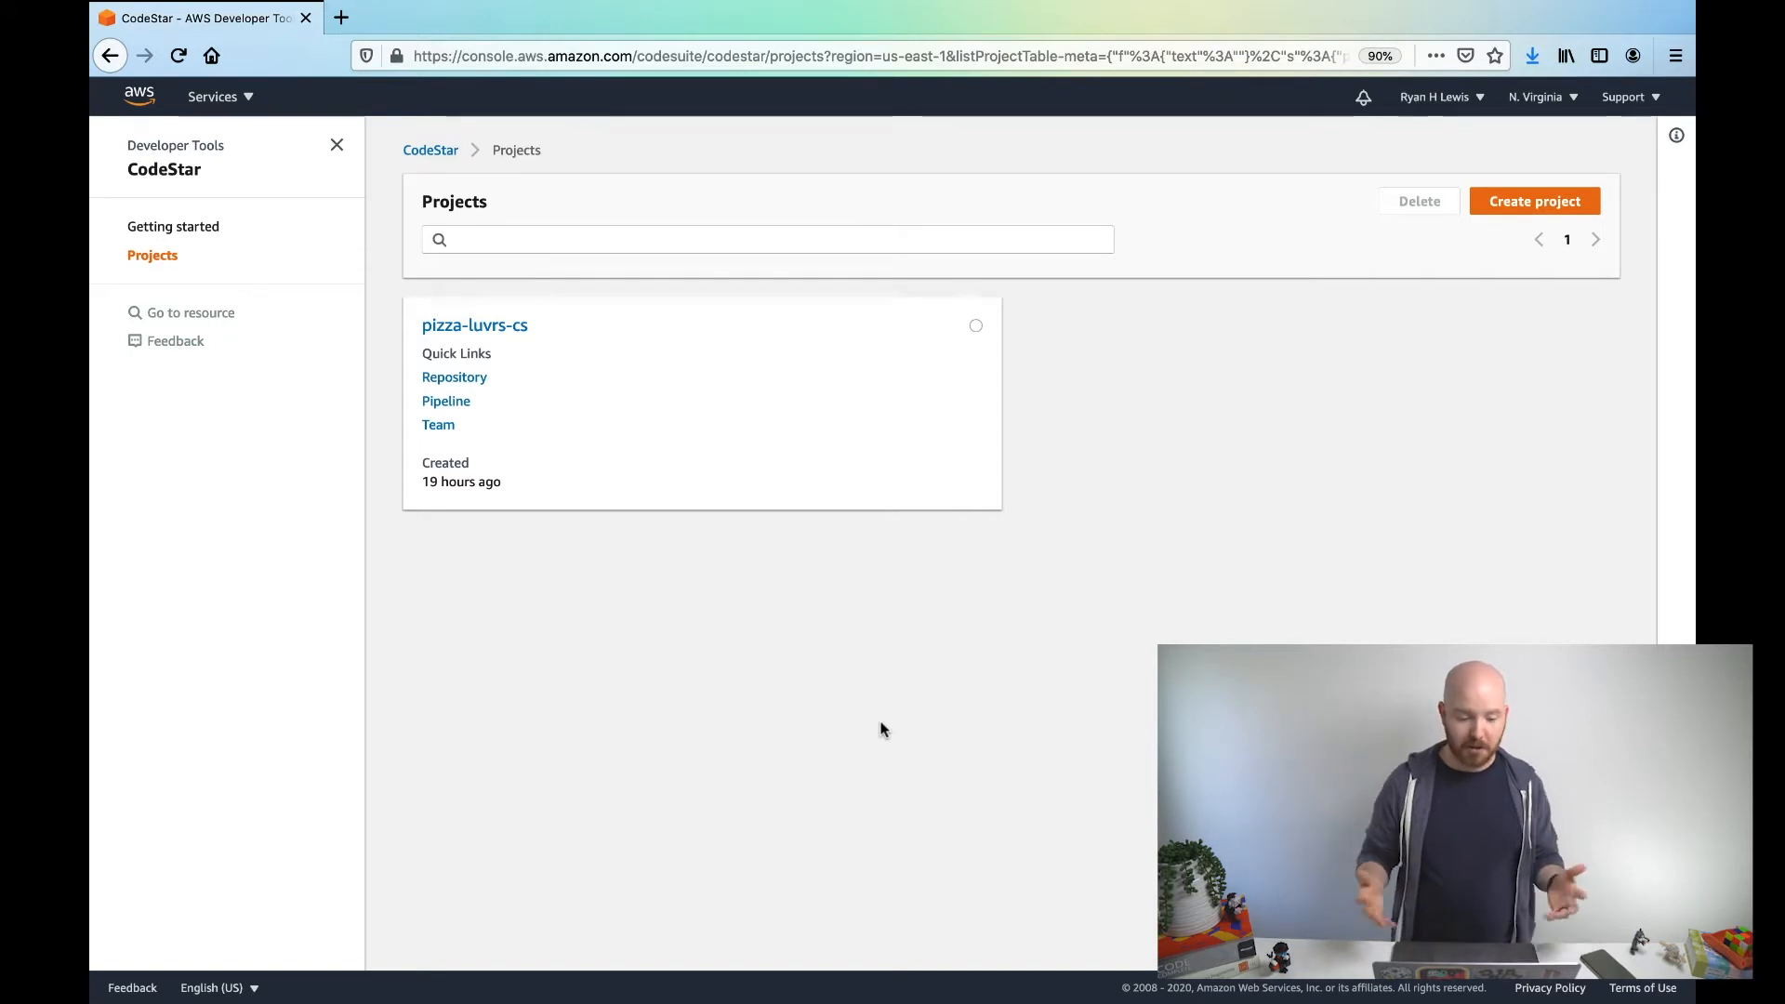
pyautogui.moveTo(523, 279)
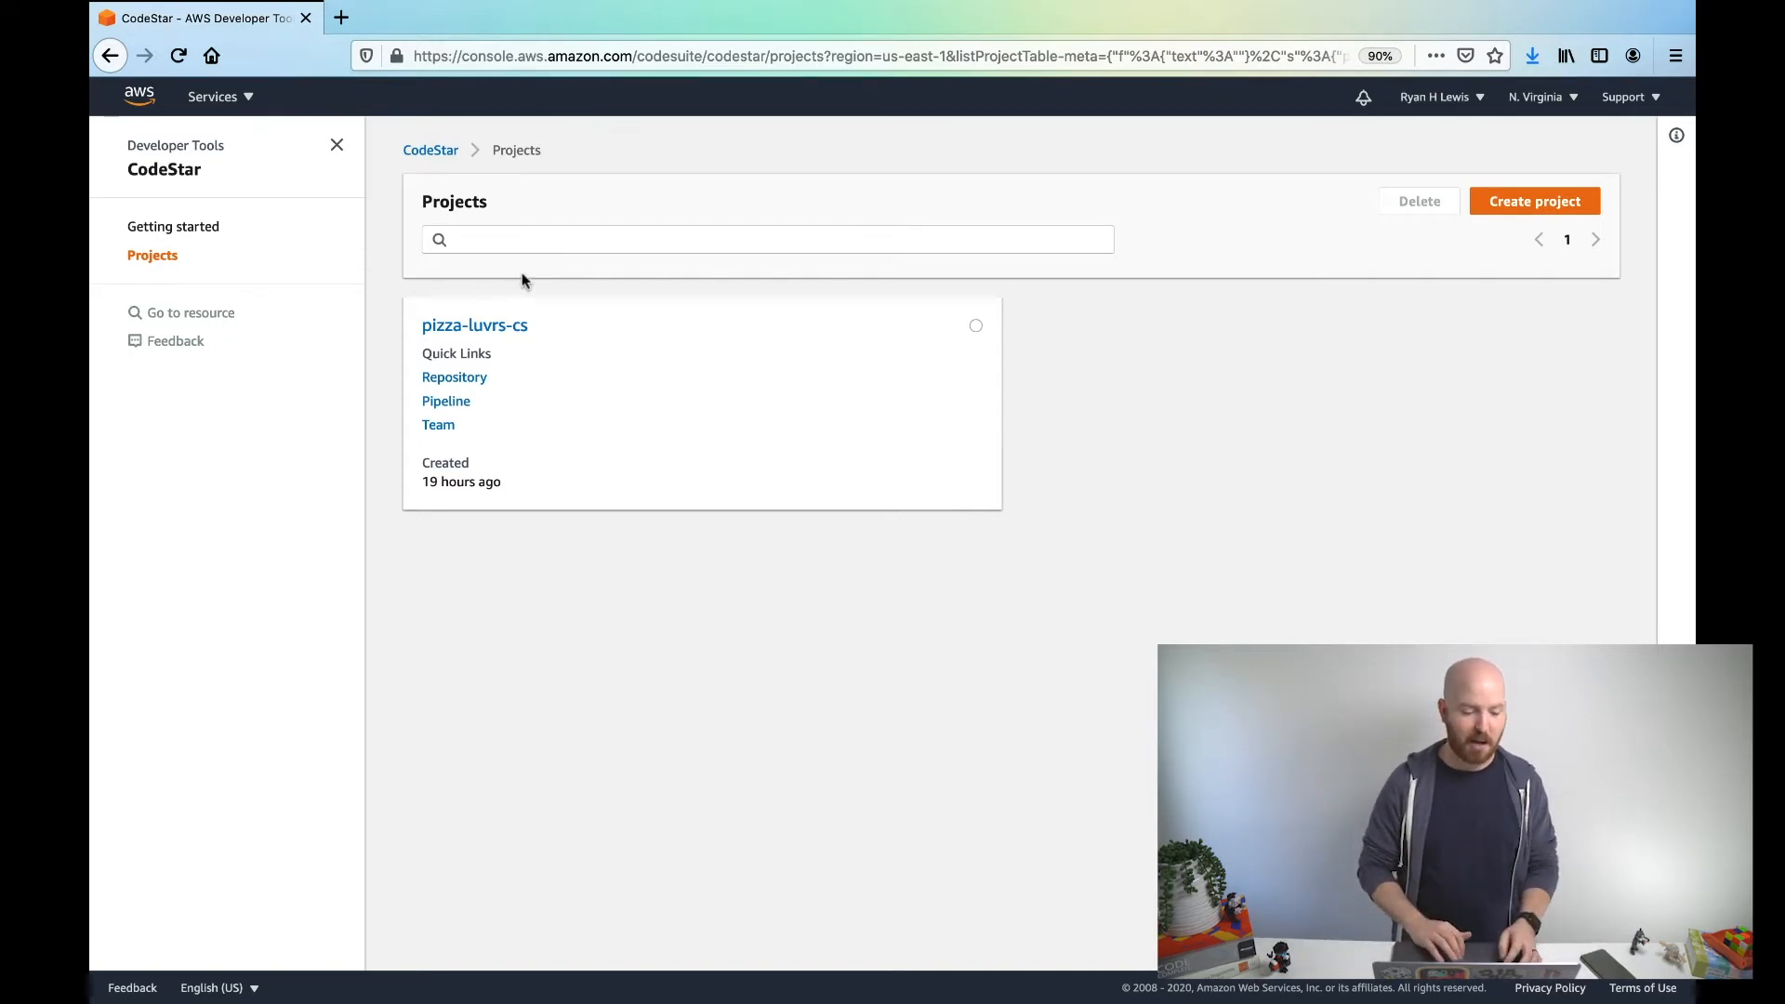
# - Open the pizza-luvrs-cs dashboard and scroll through its pipeline, CPU utilization and resources
pyautogui.click(474, 325)
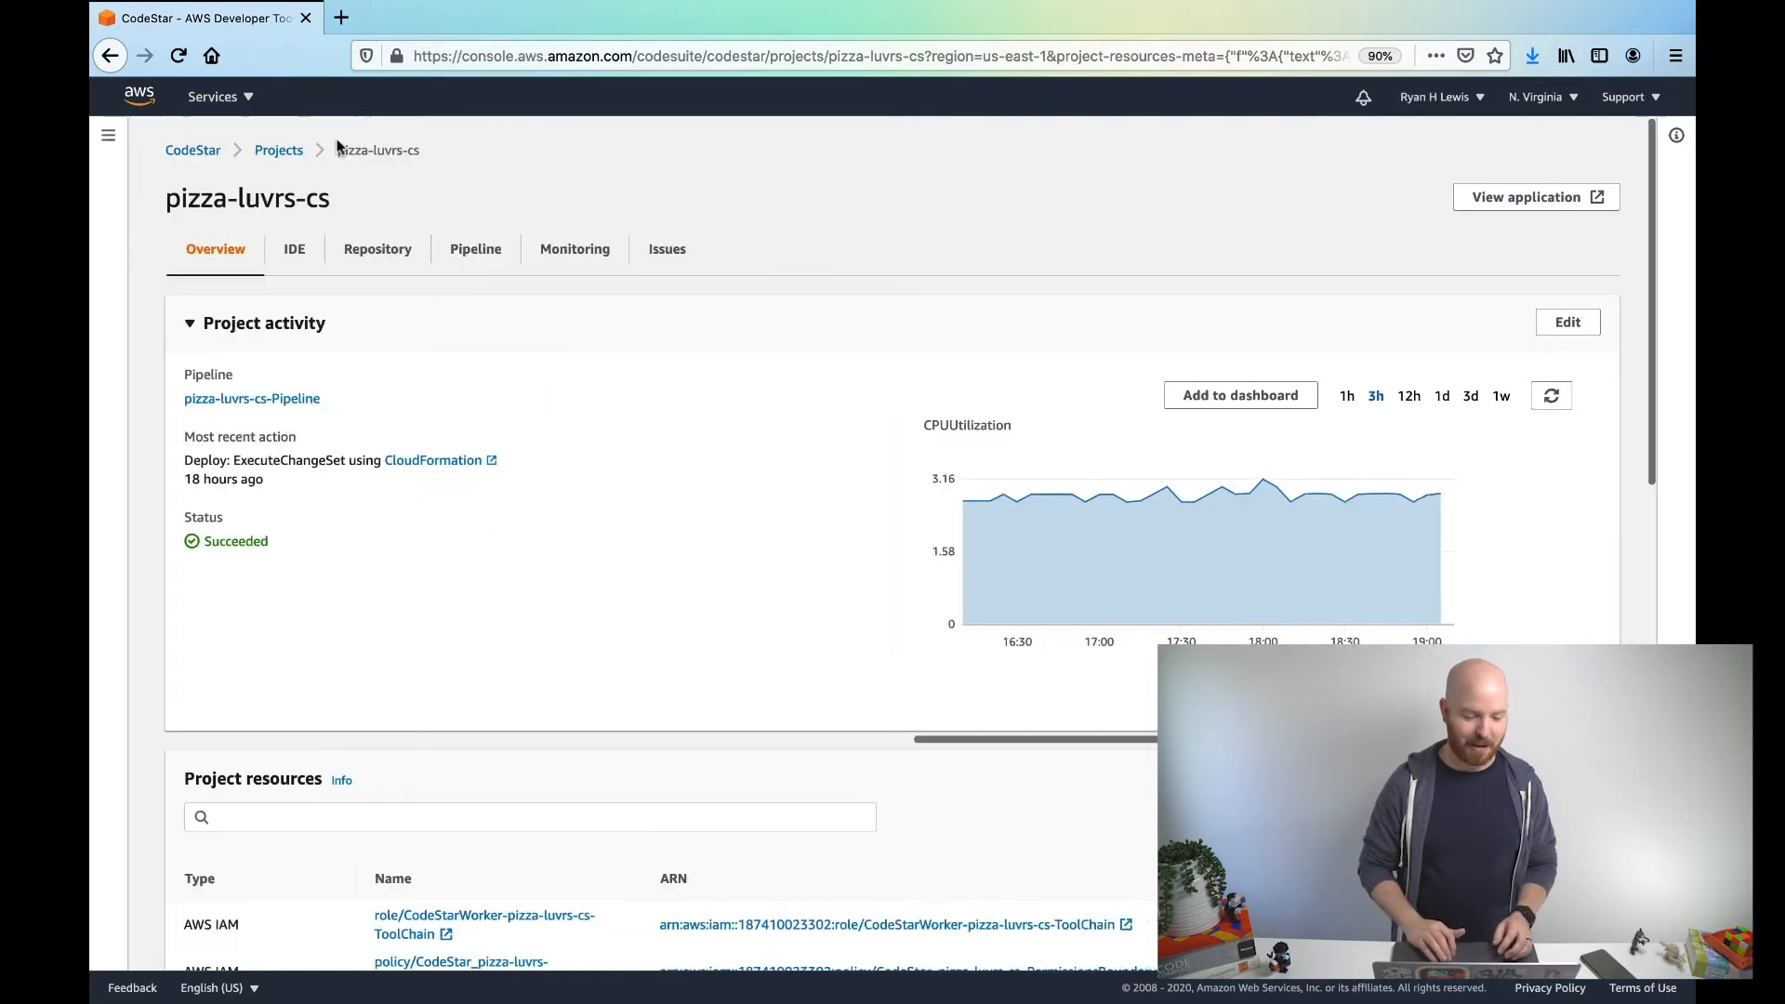
pyautogui.scroll(-3)
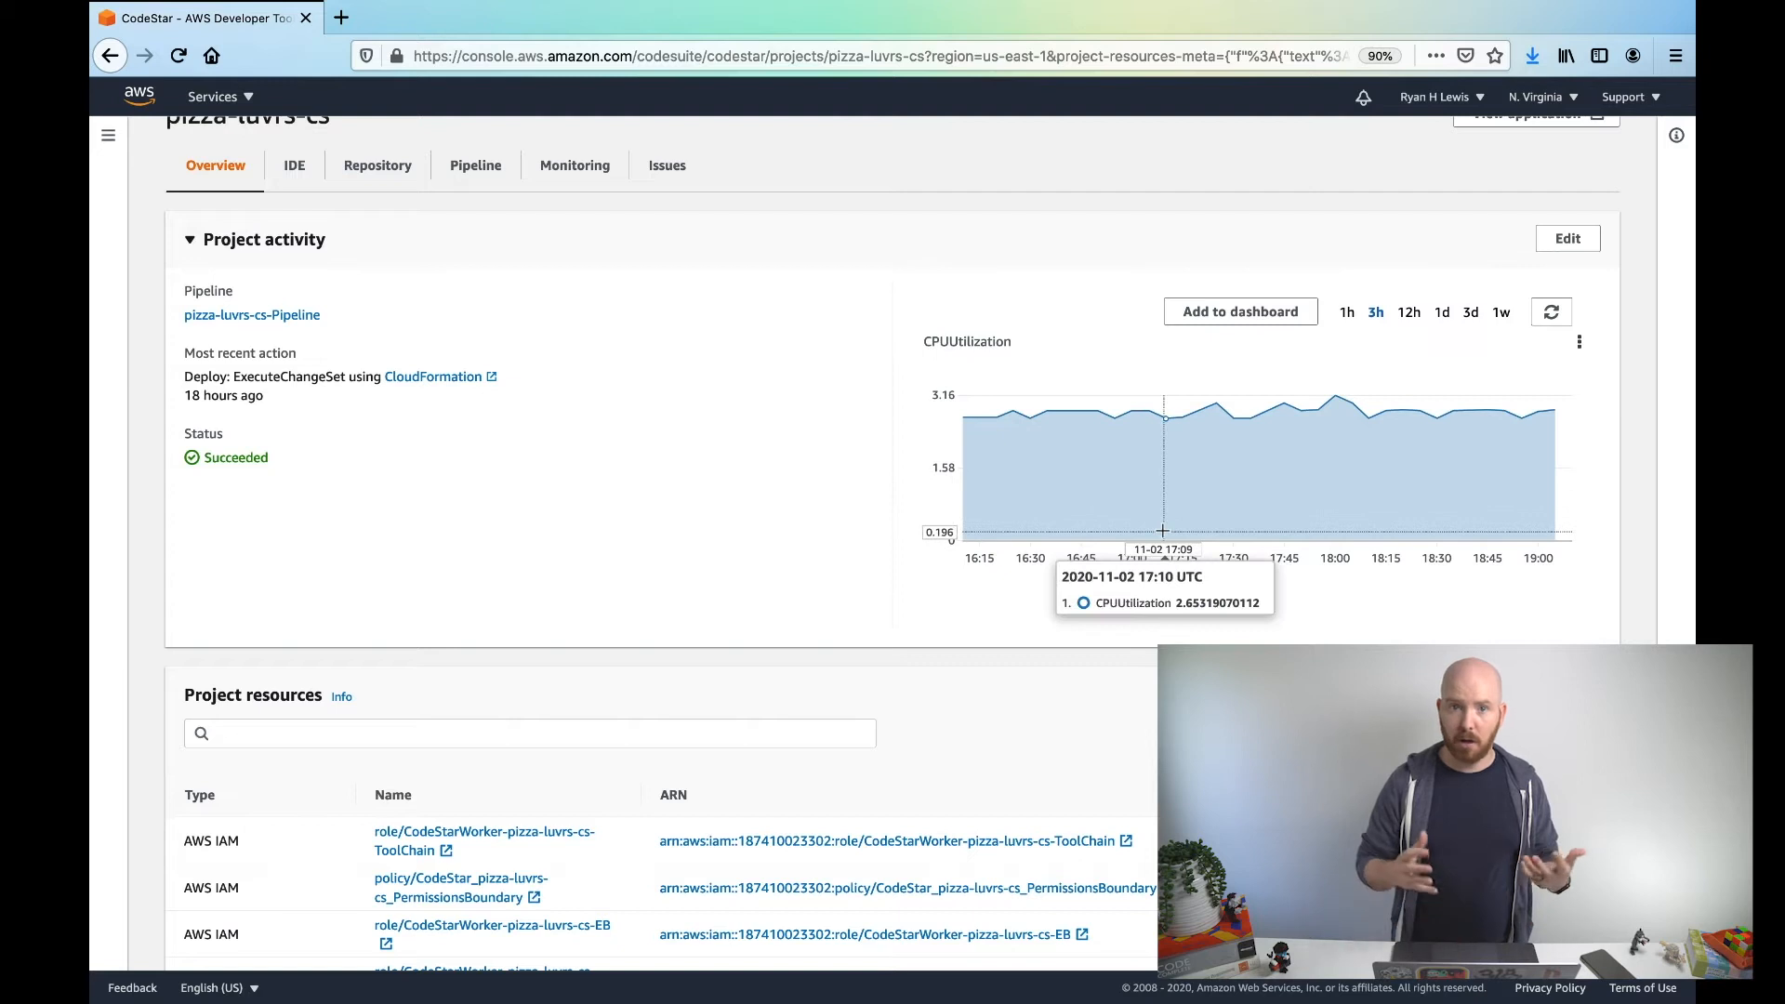
pyautogui.moveTo(1349, 586)
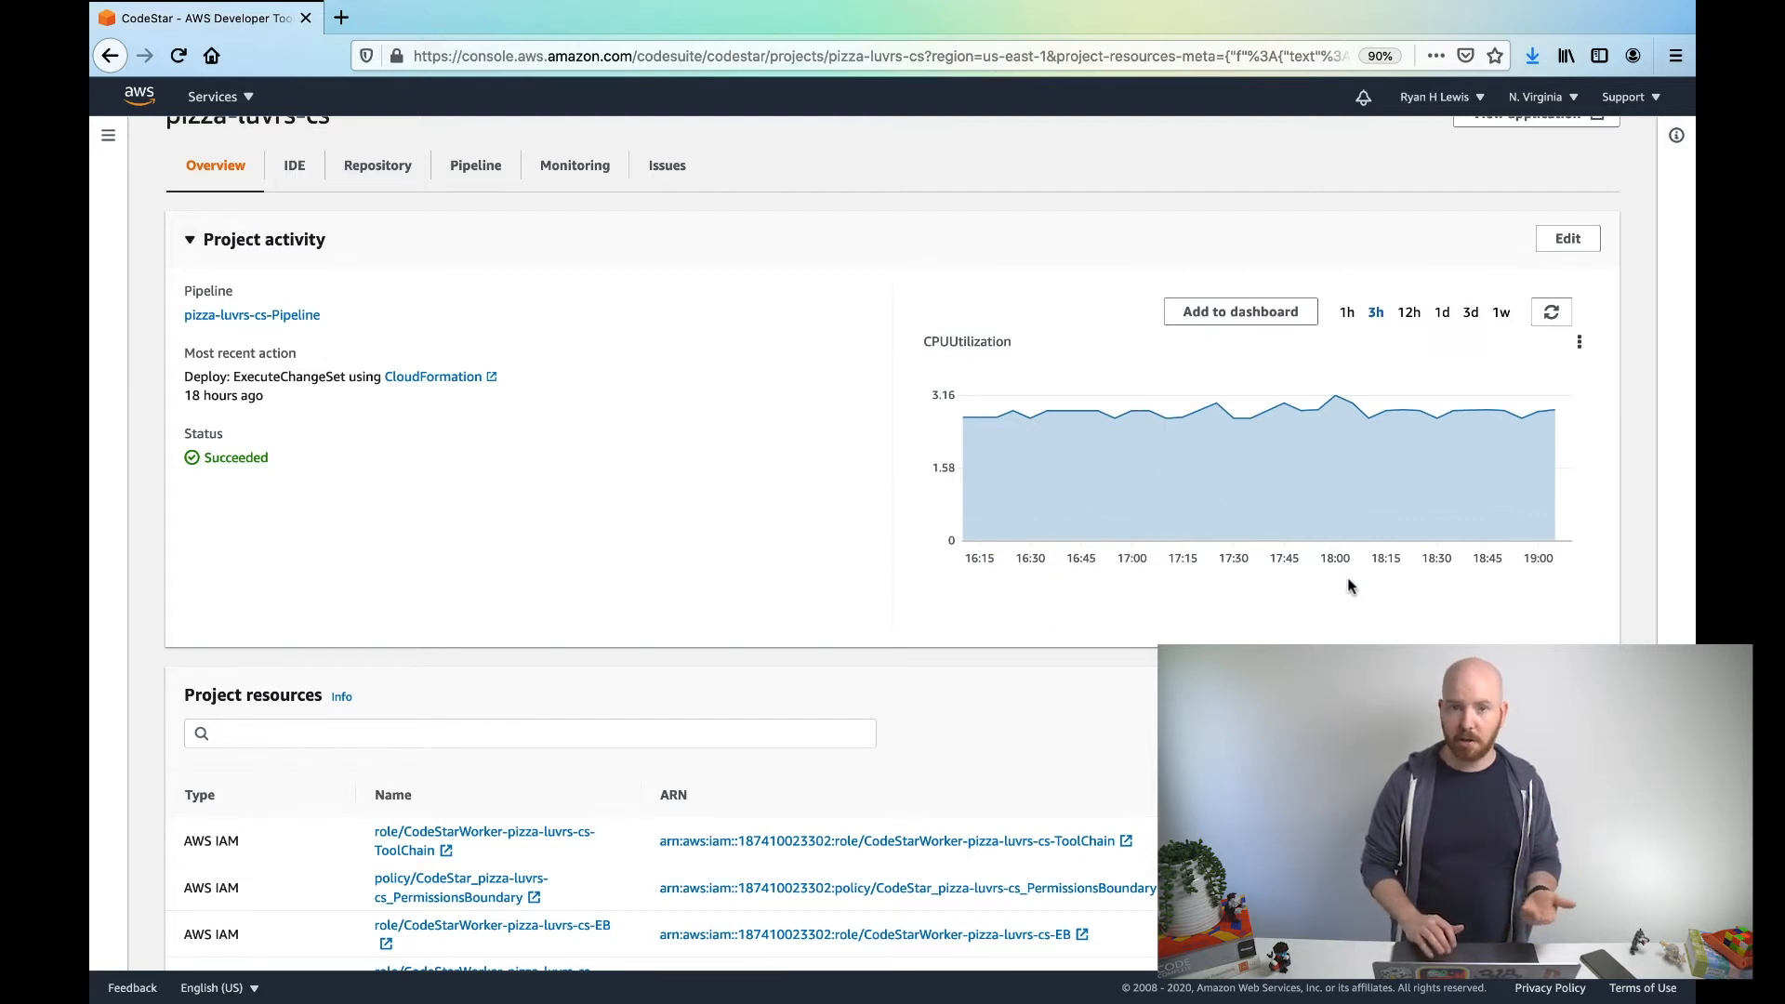
pyautogui.moveTo(835, 408)
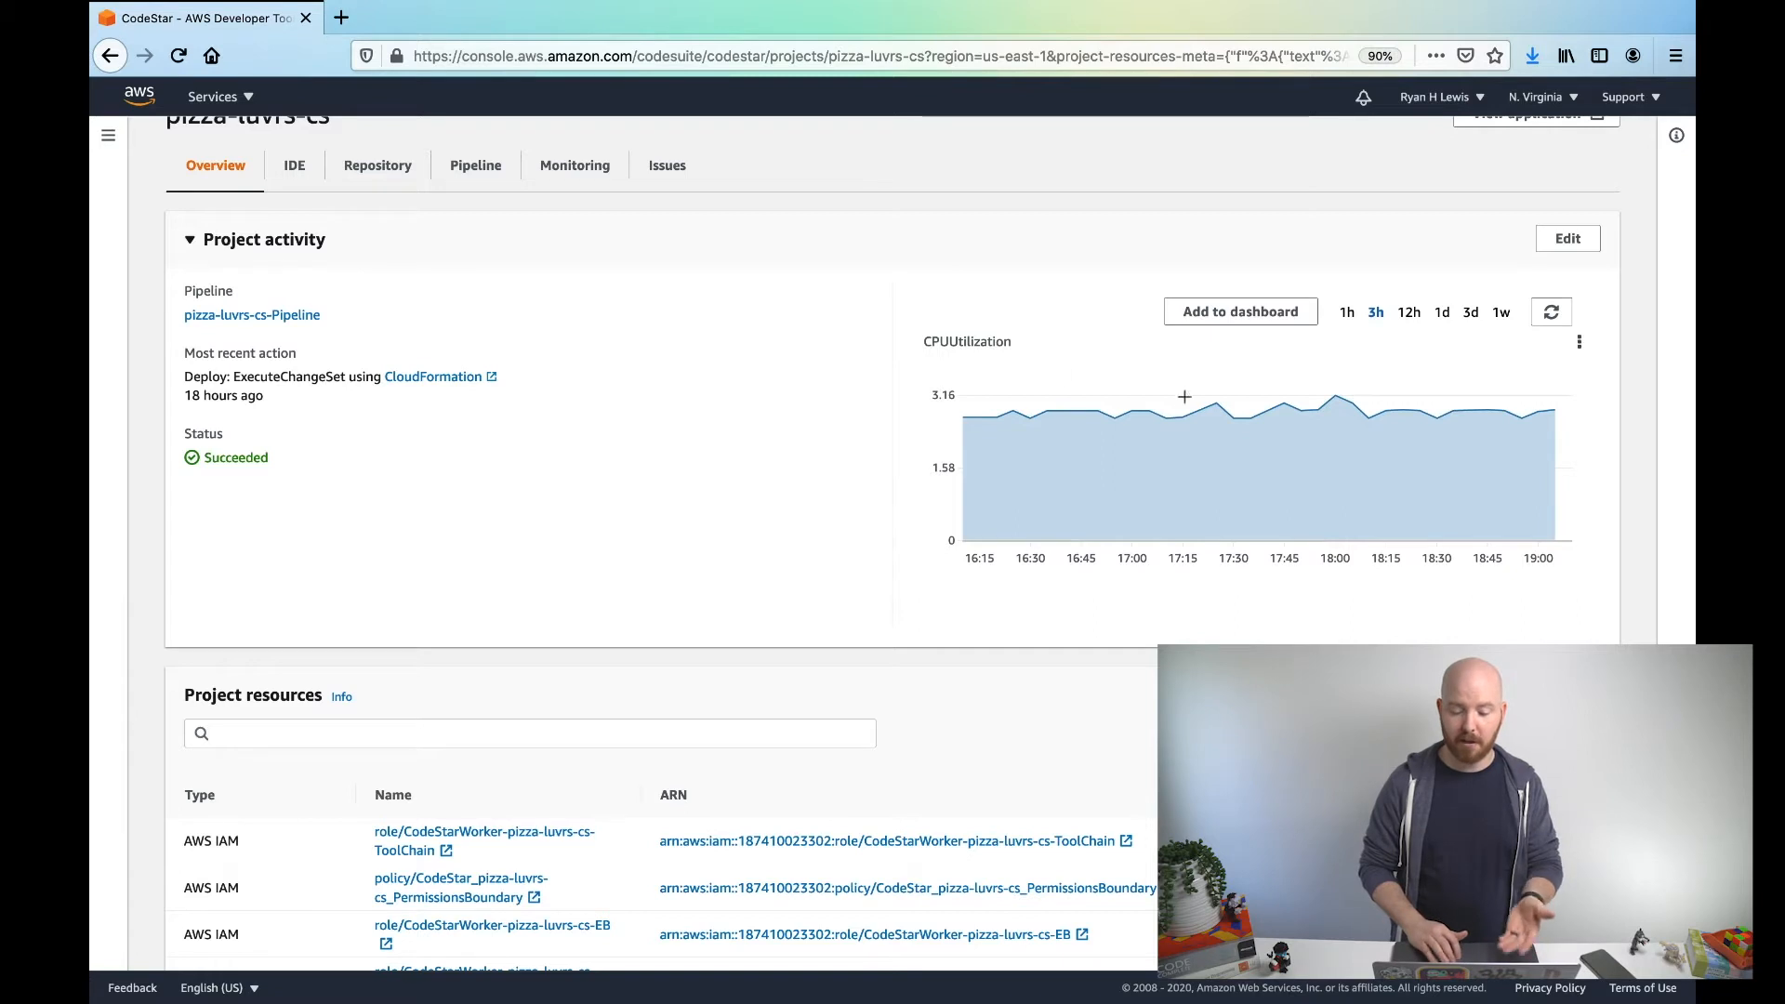
pyautogui.moveTo(1282, 423)
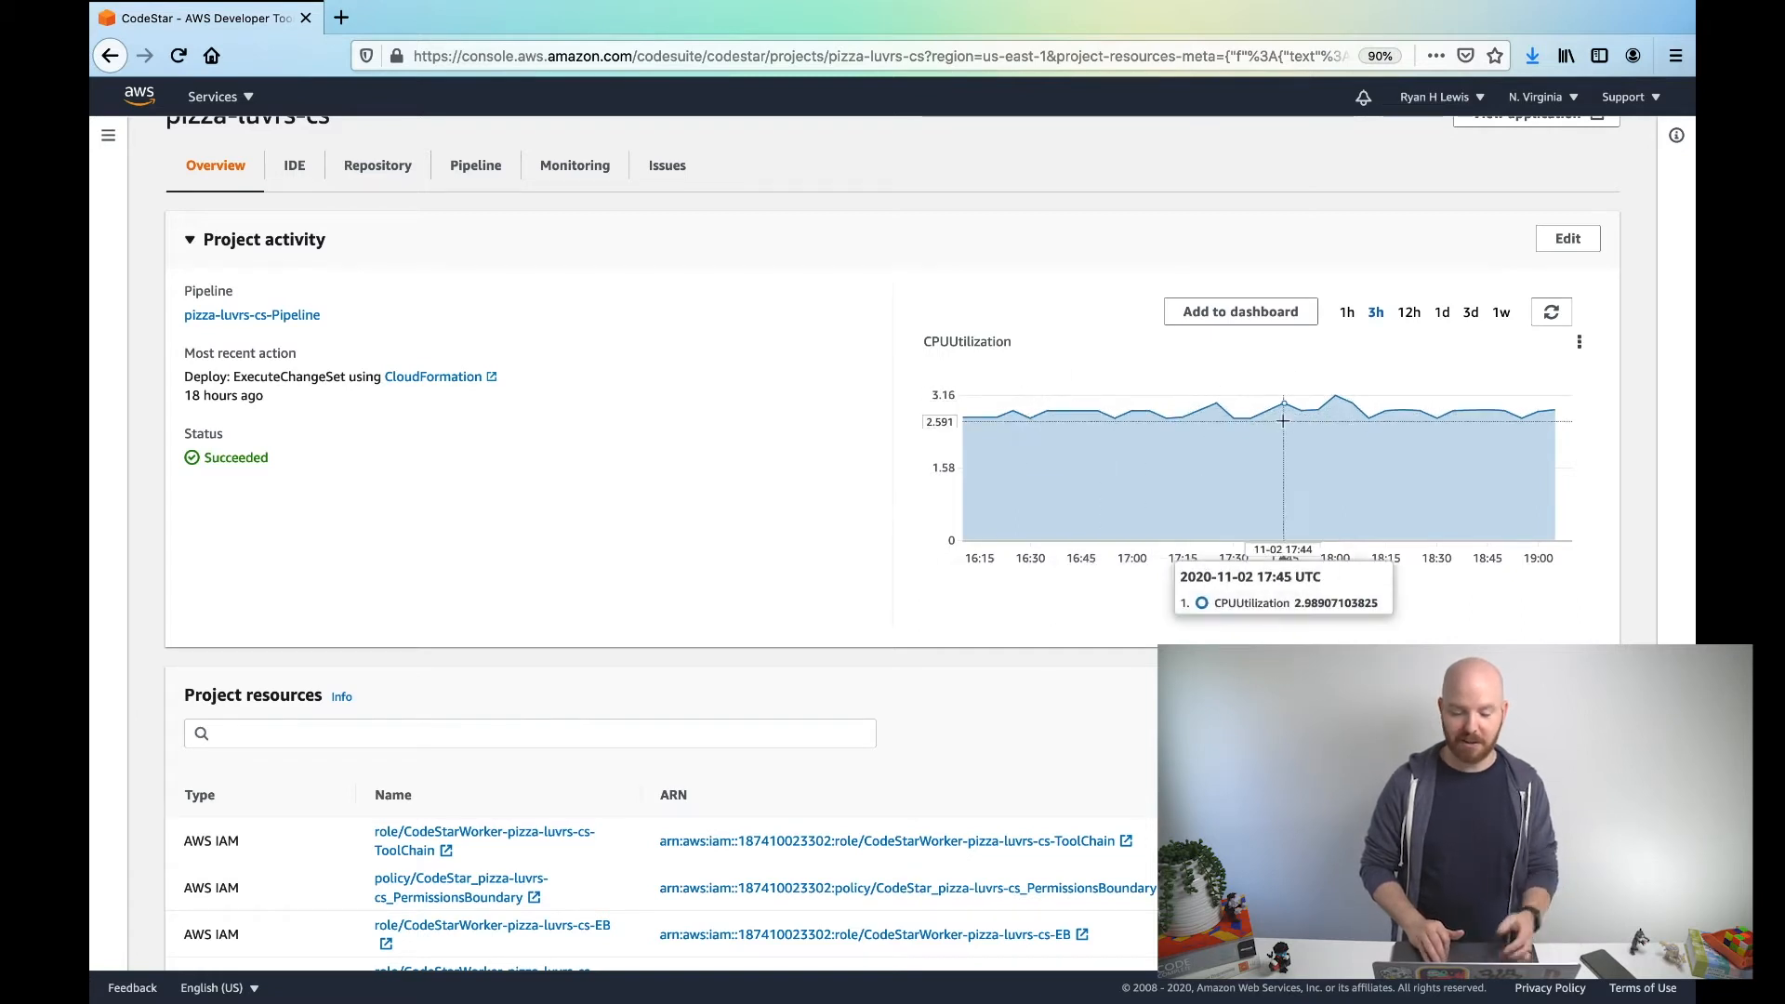
pyautogui.moveTo(769, 395)
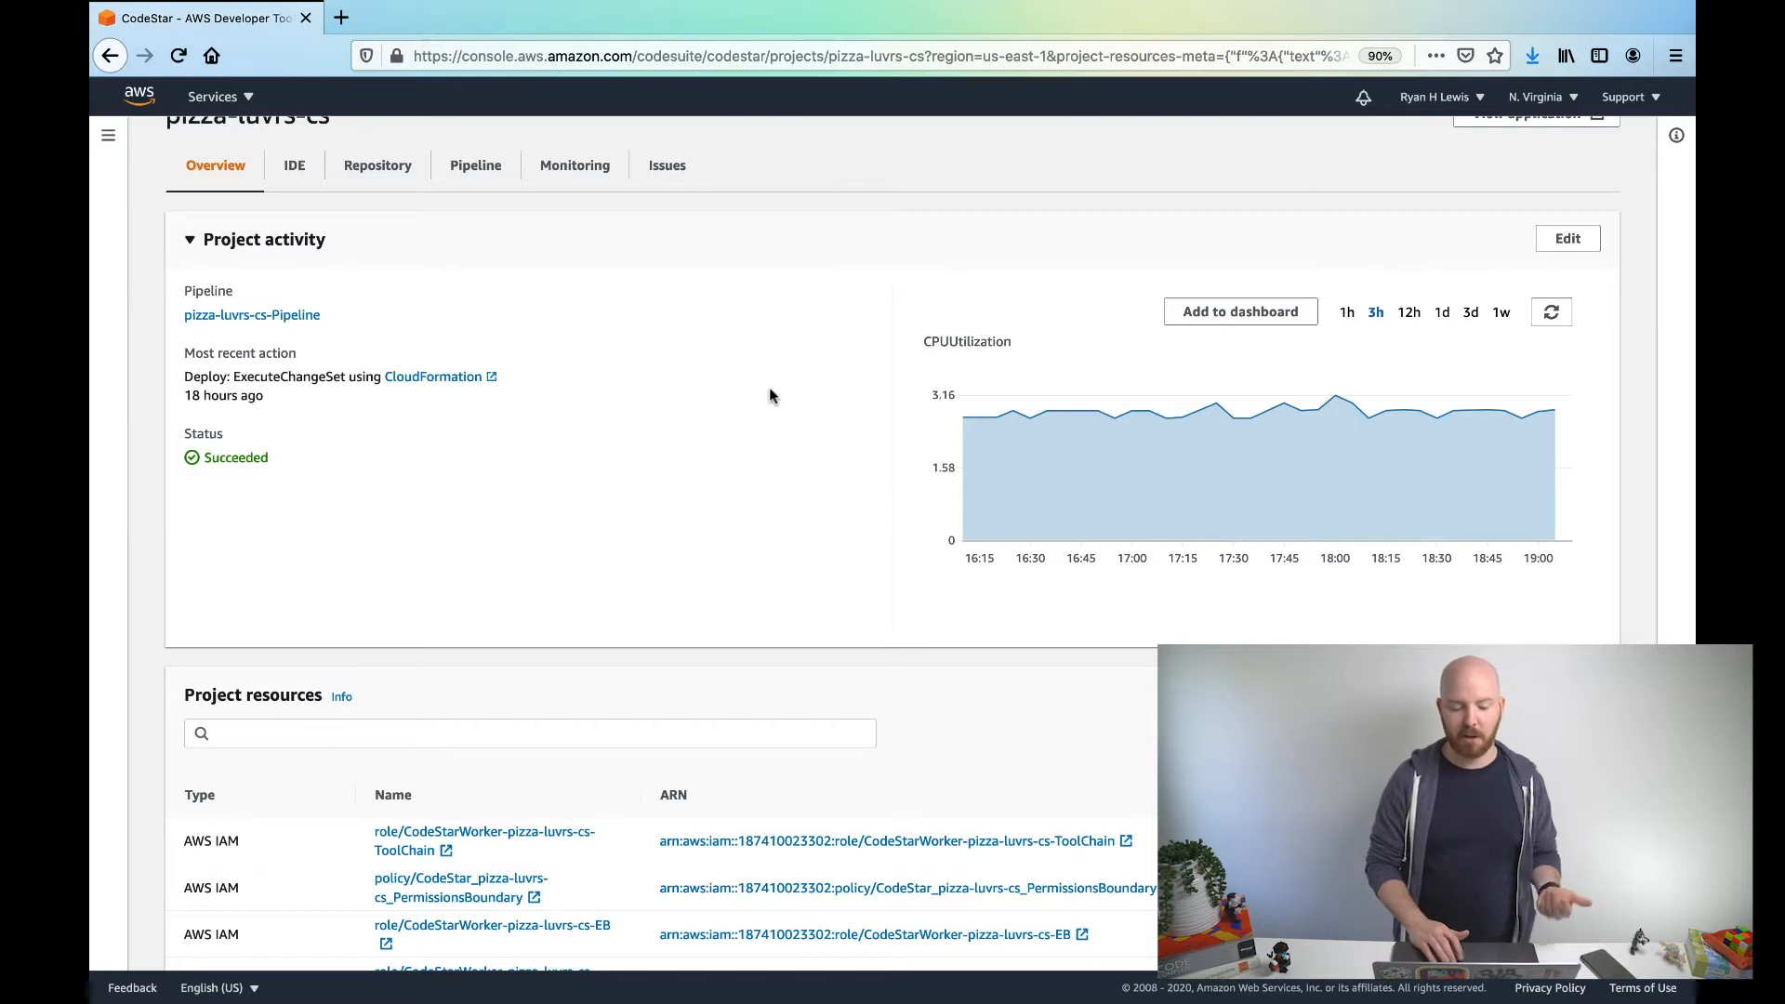
pyautogui.scroll(-3)
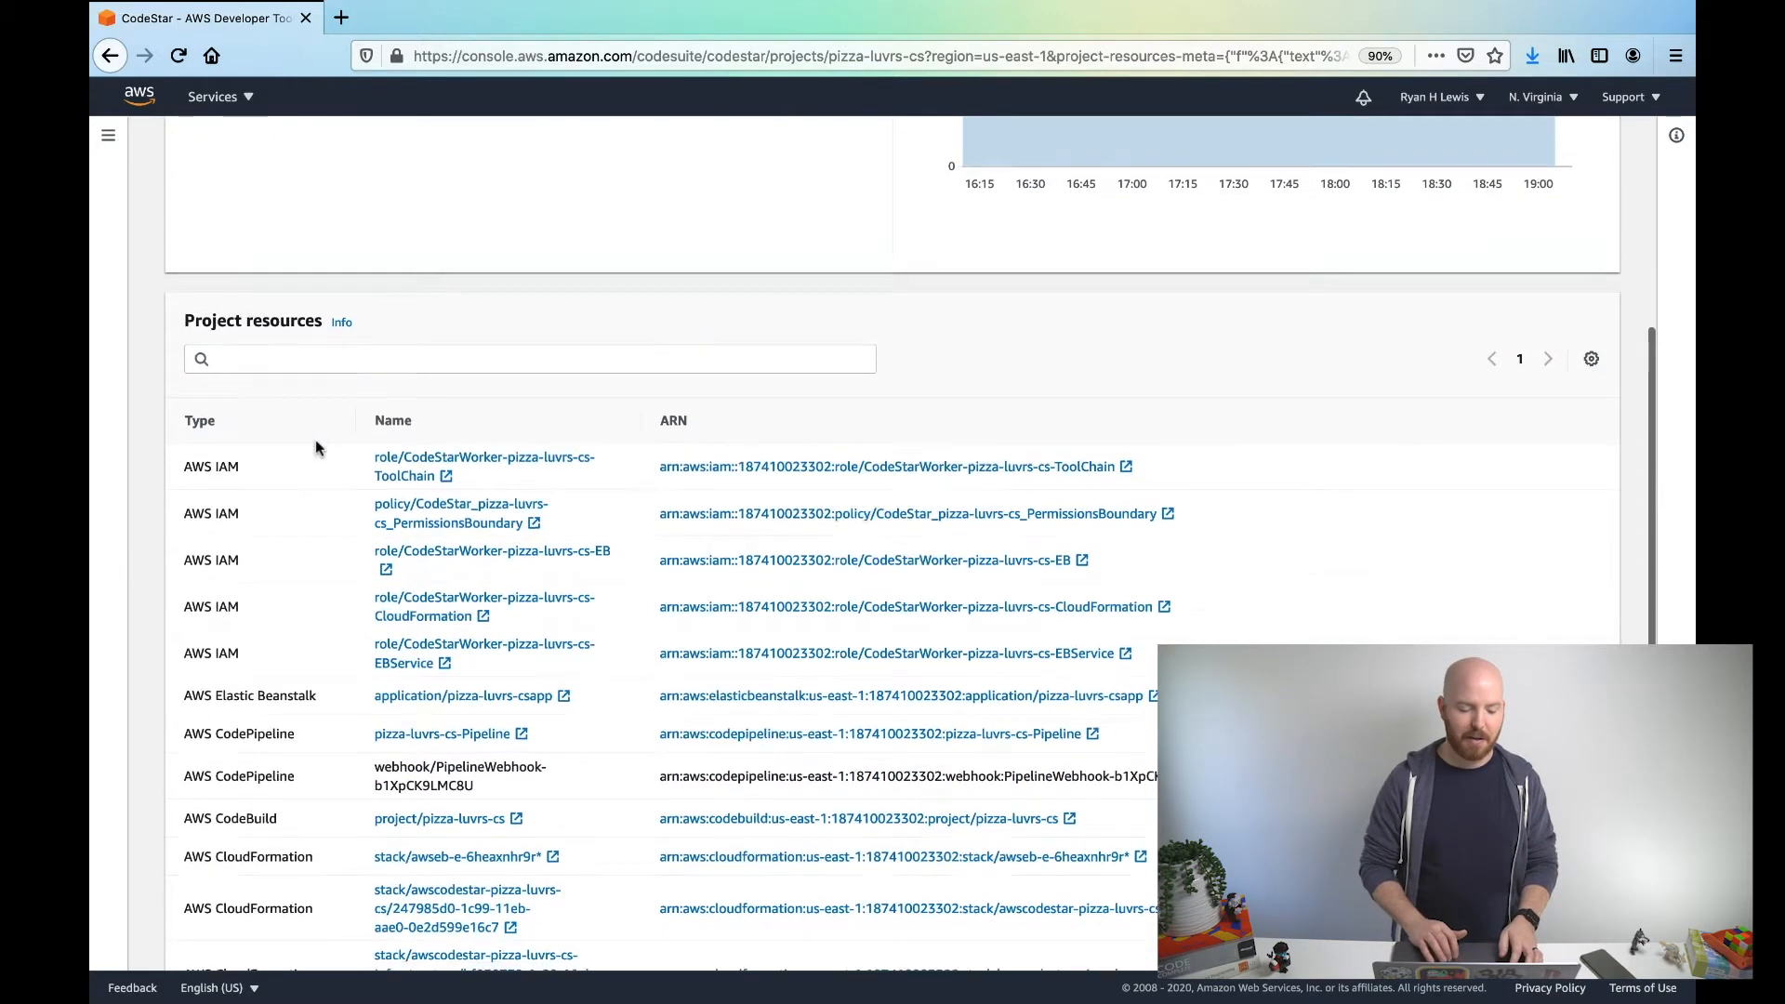
pyautogui.scroll(-3)
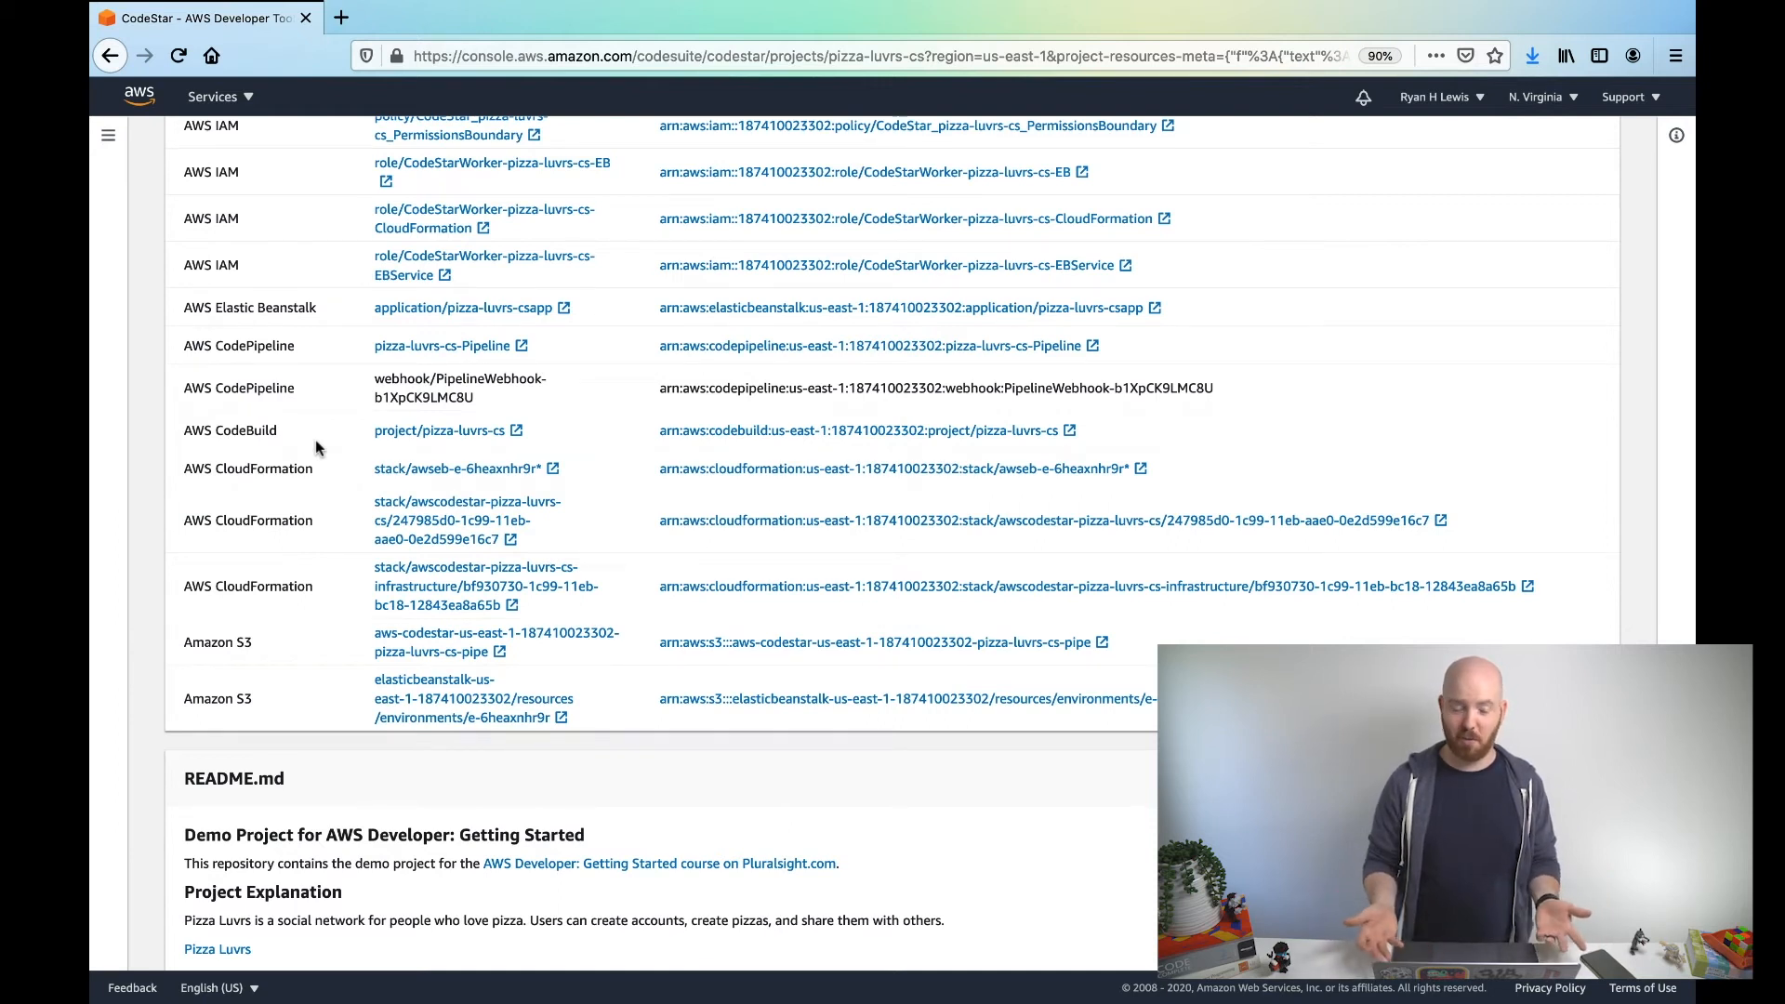
pyautogui.scroll(-3)
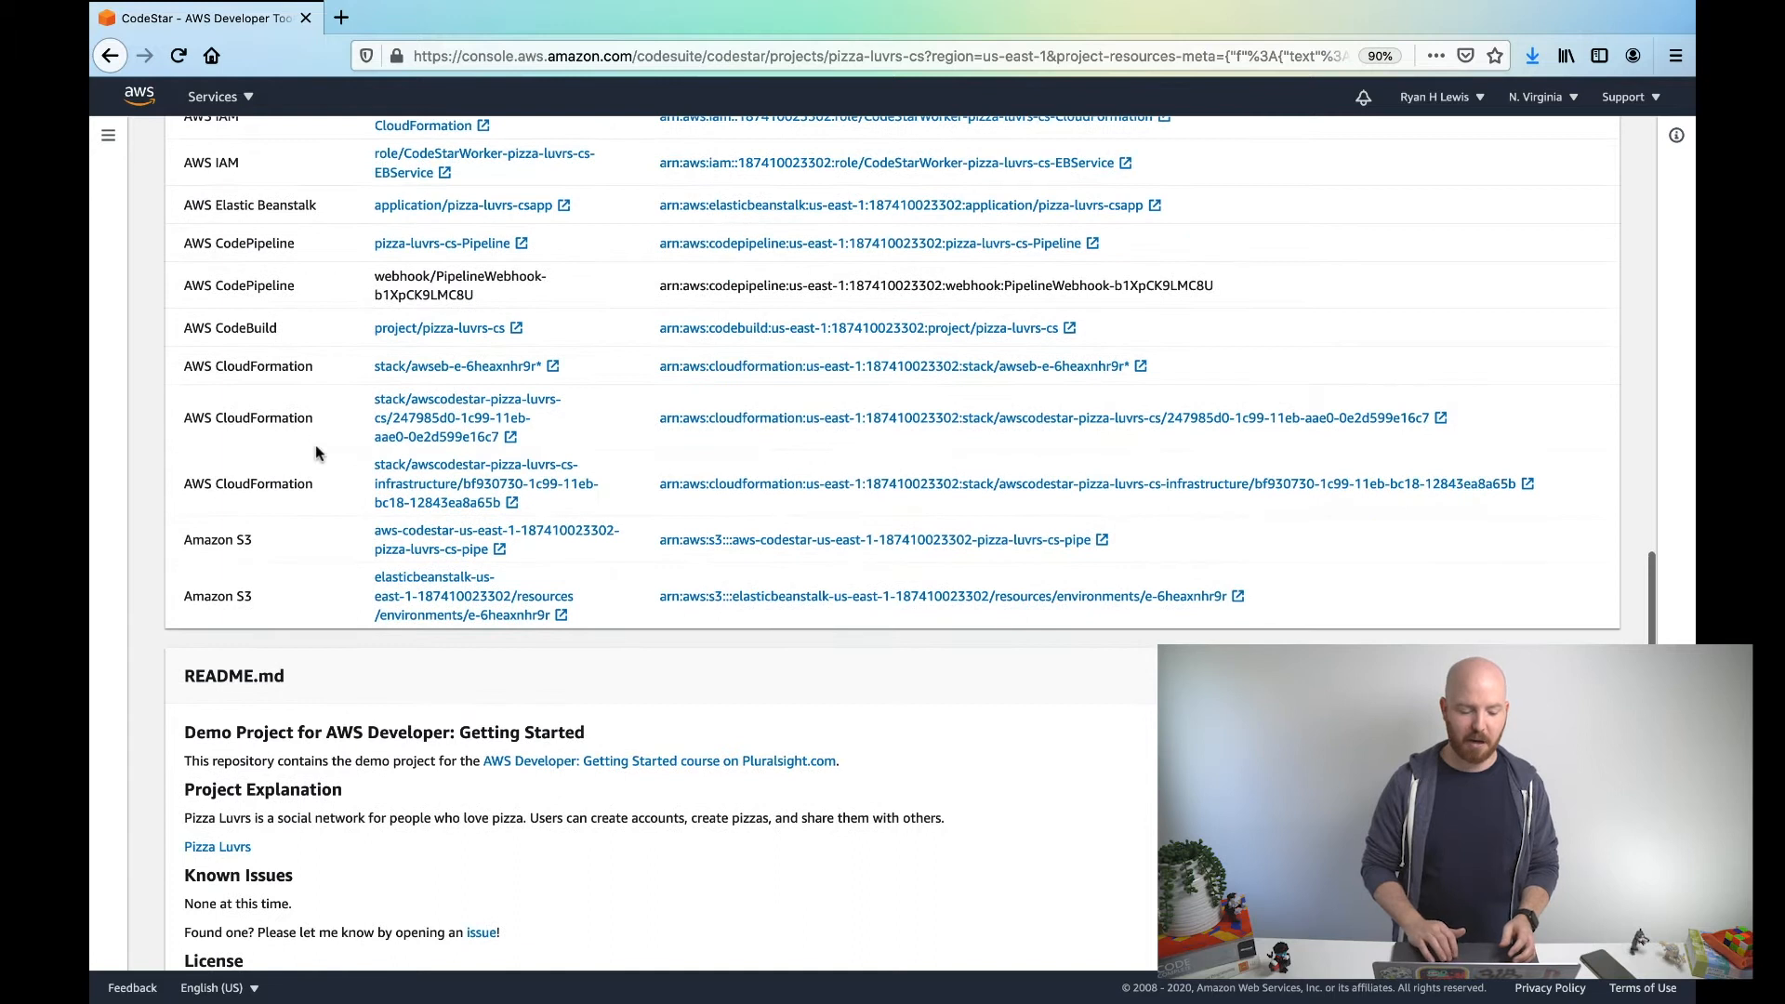
pyautogui.scroll(-3)
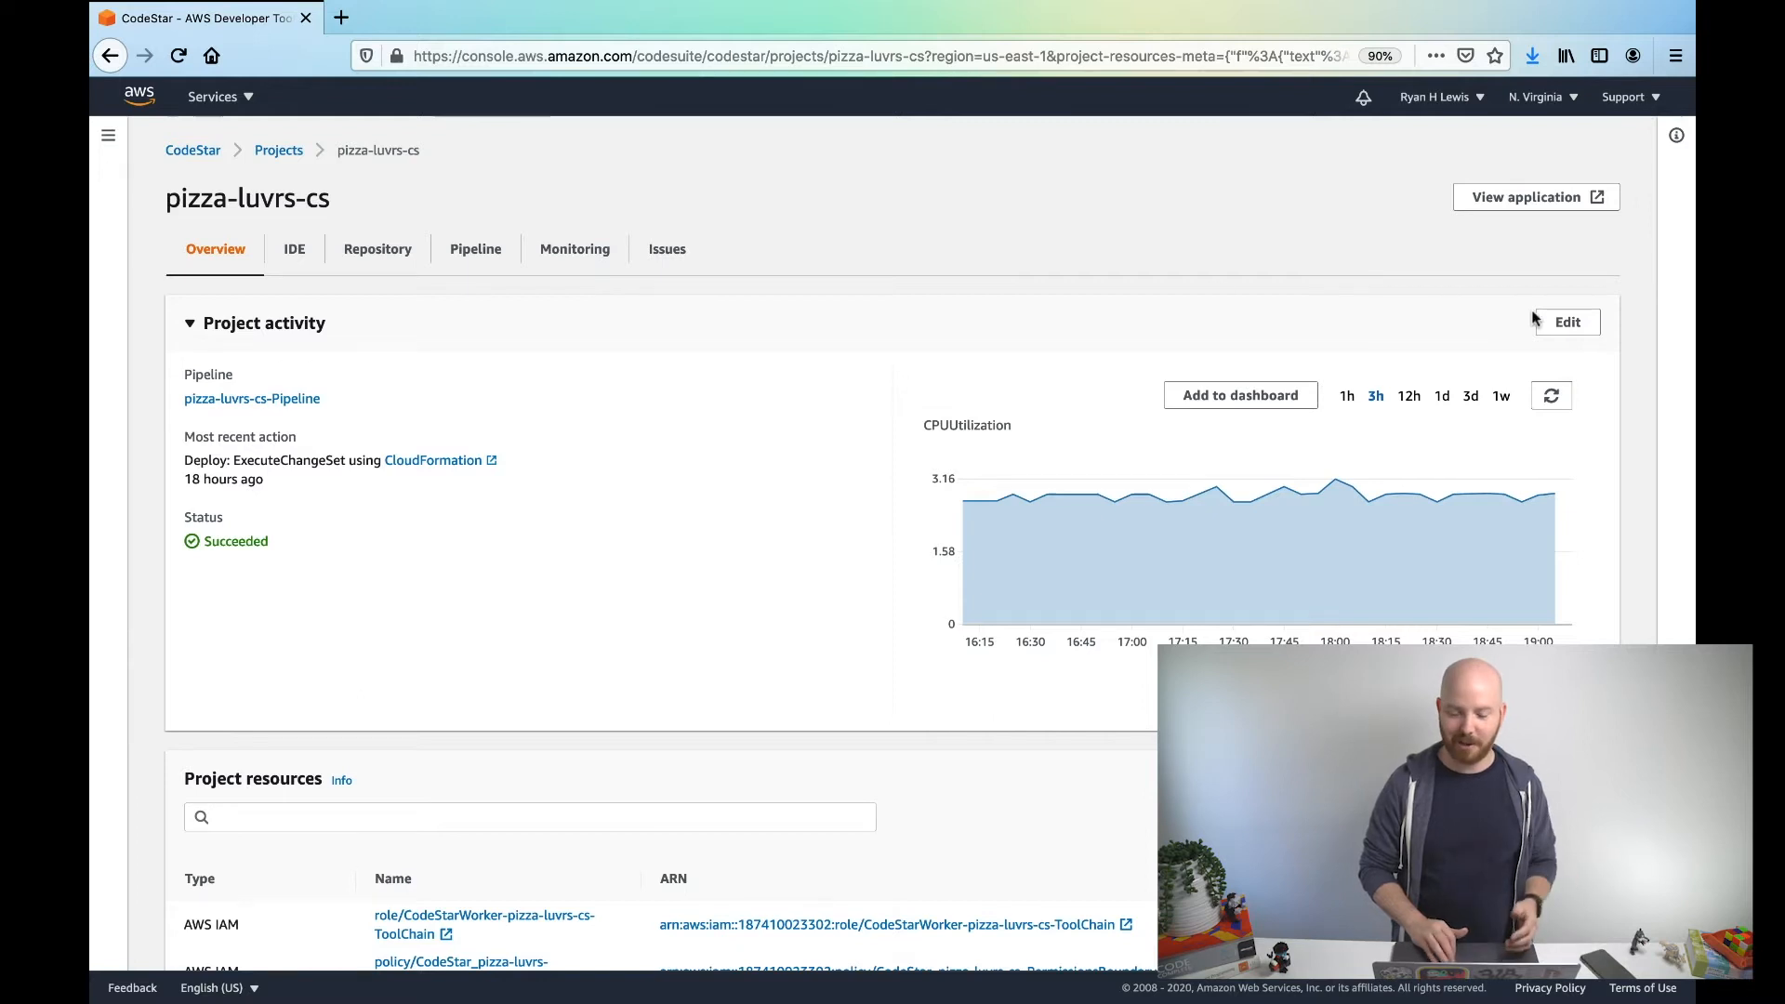
pyautogui.click(1565, 321)
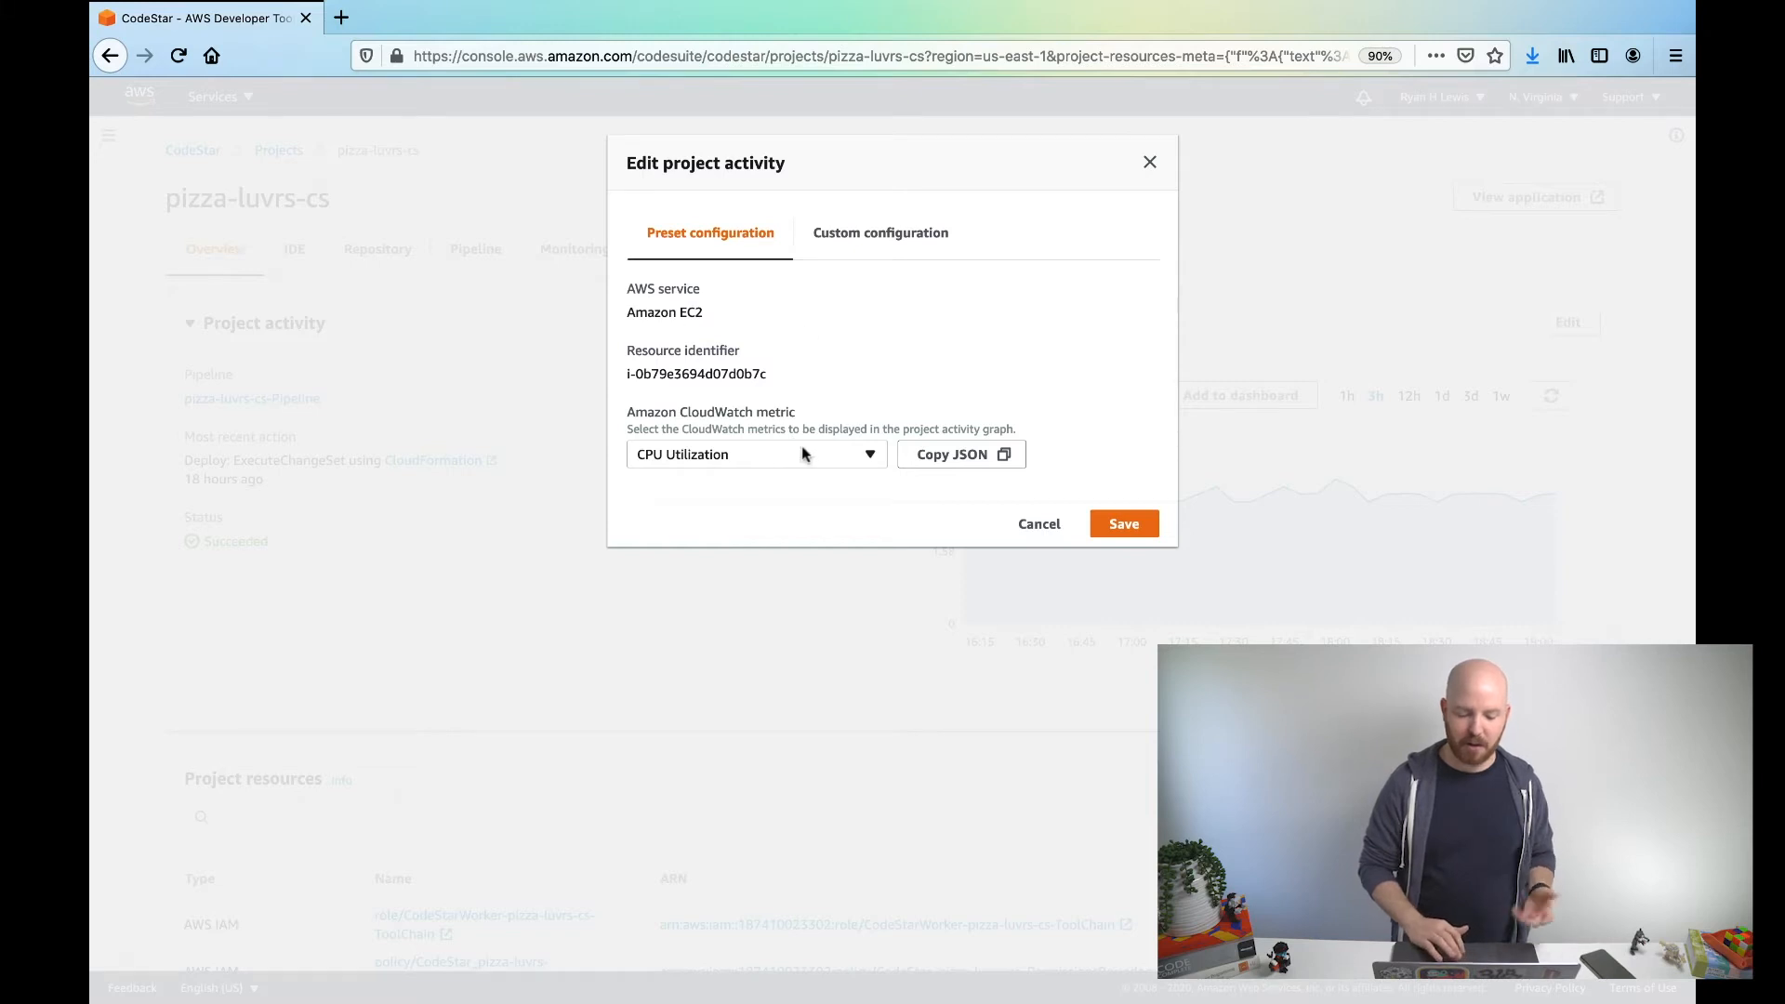
pyautogui.click(878, 233)
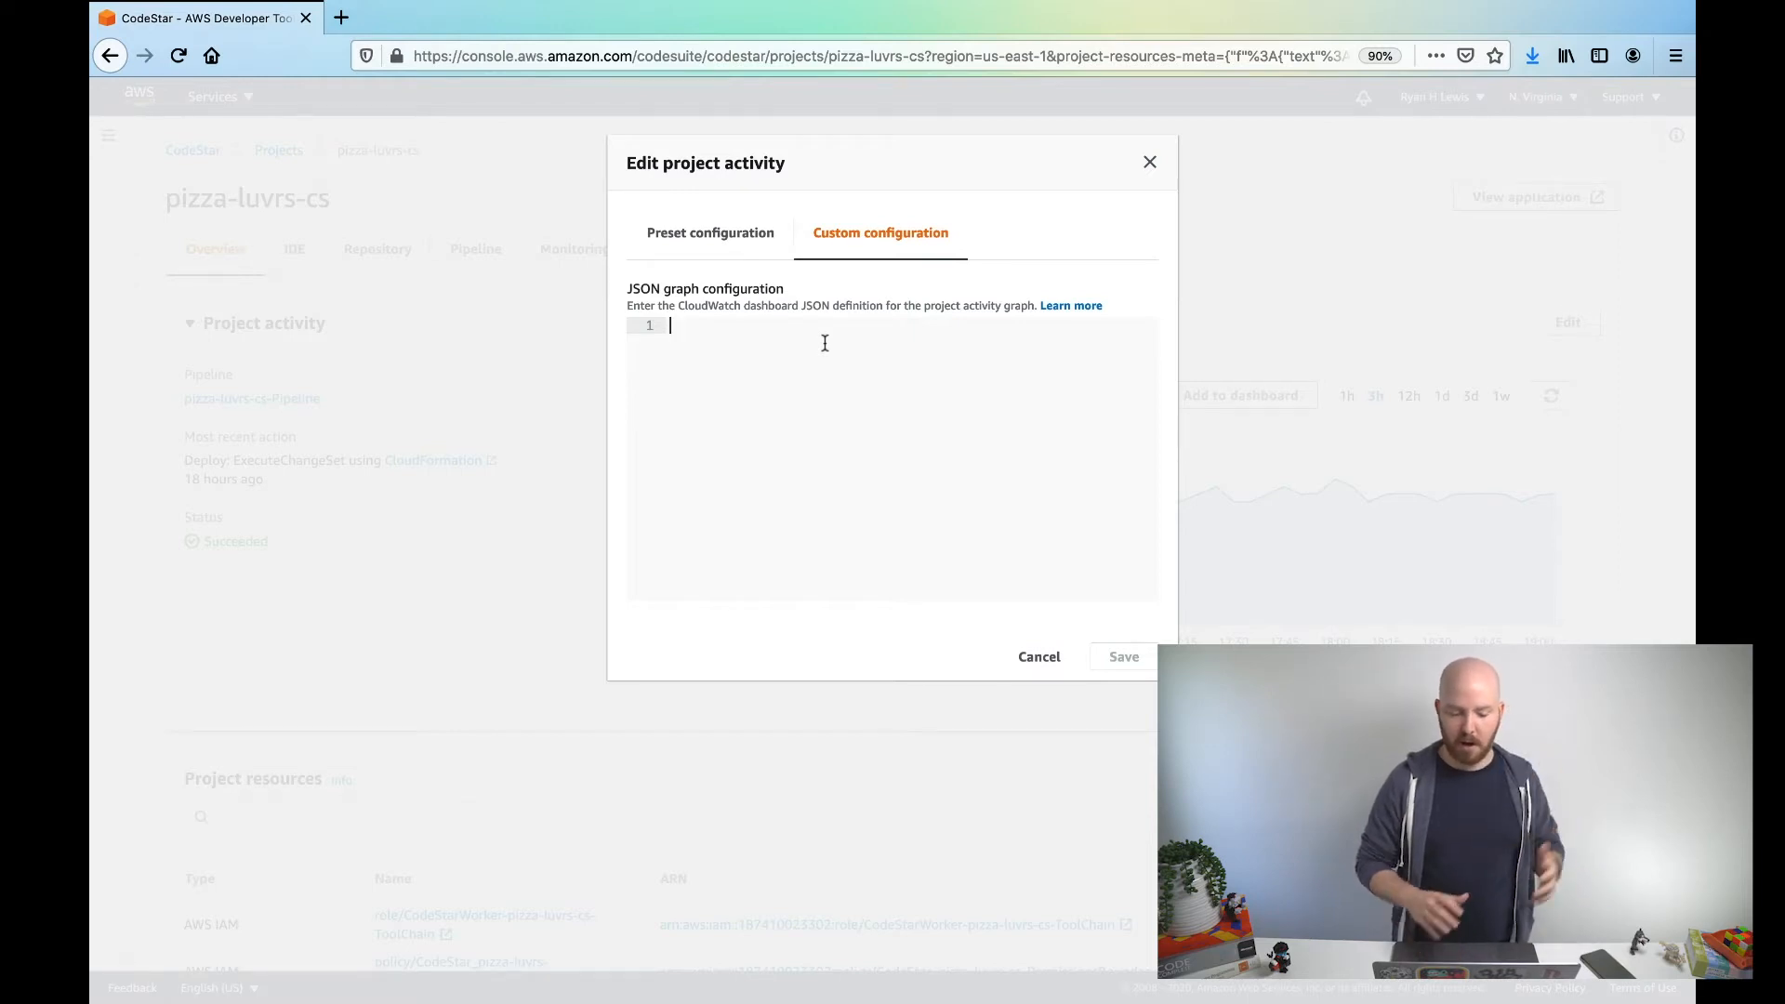
pyautogui.click(1037, 656)
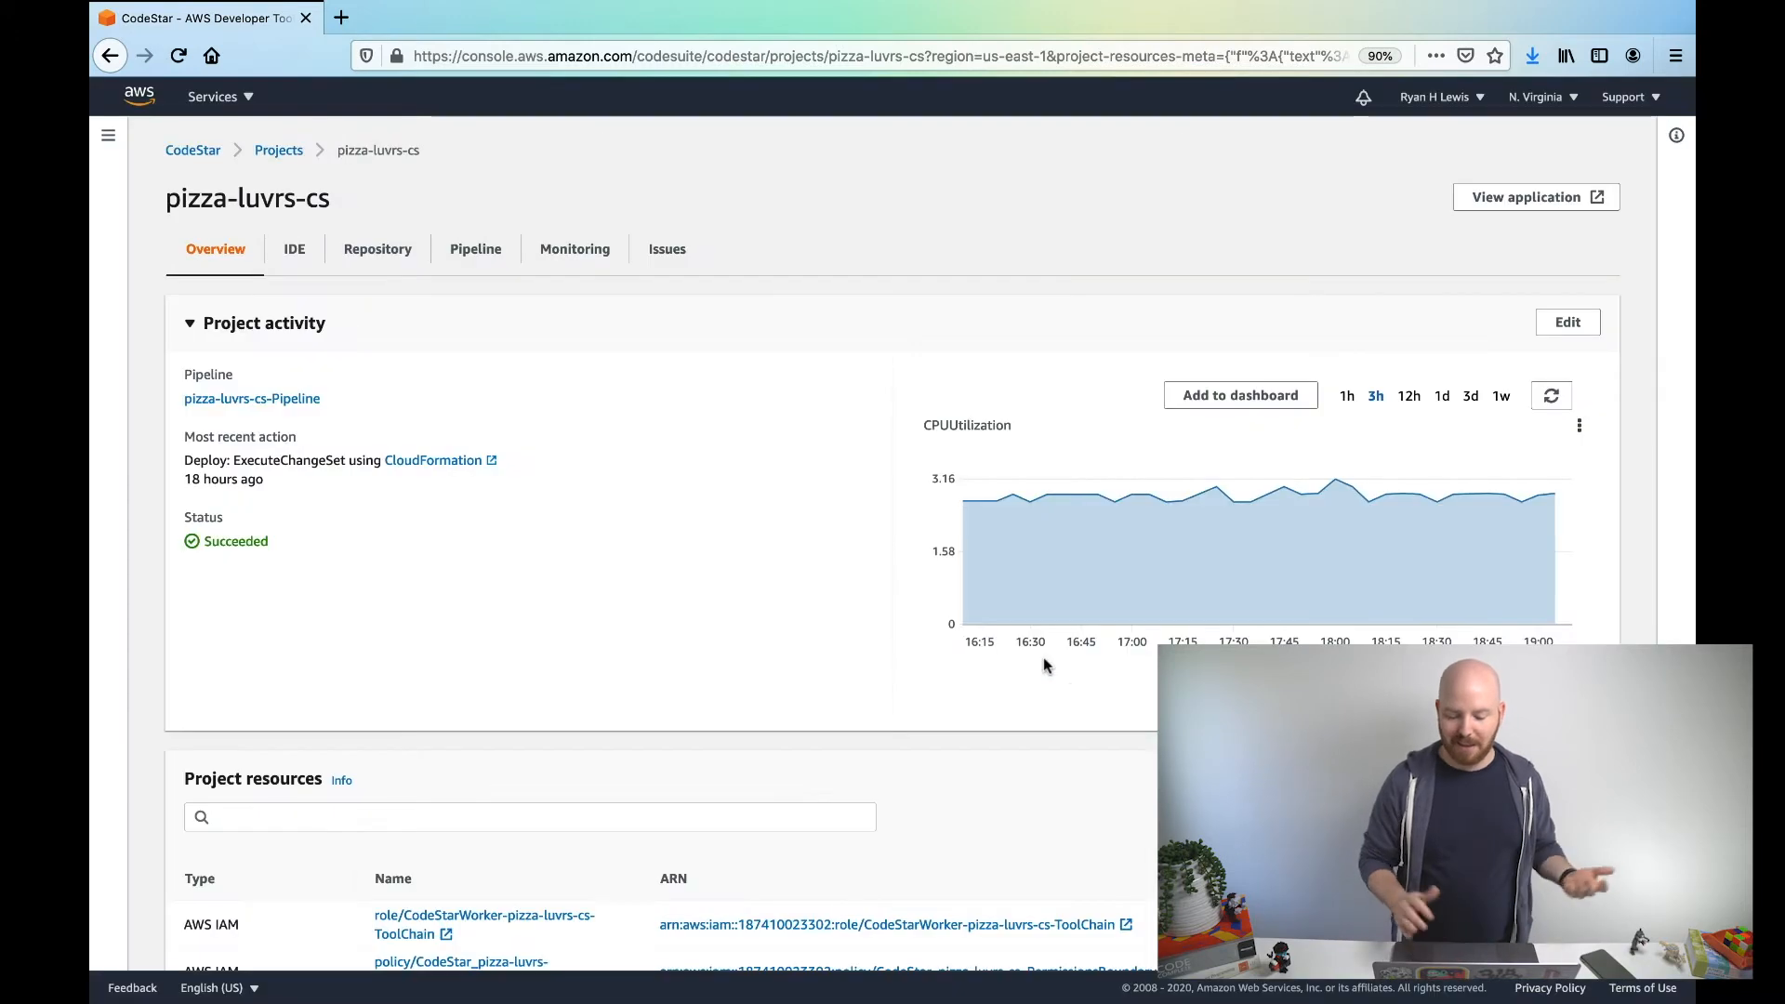
pyautogui.moveTo(615, 487)
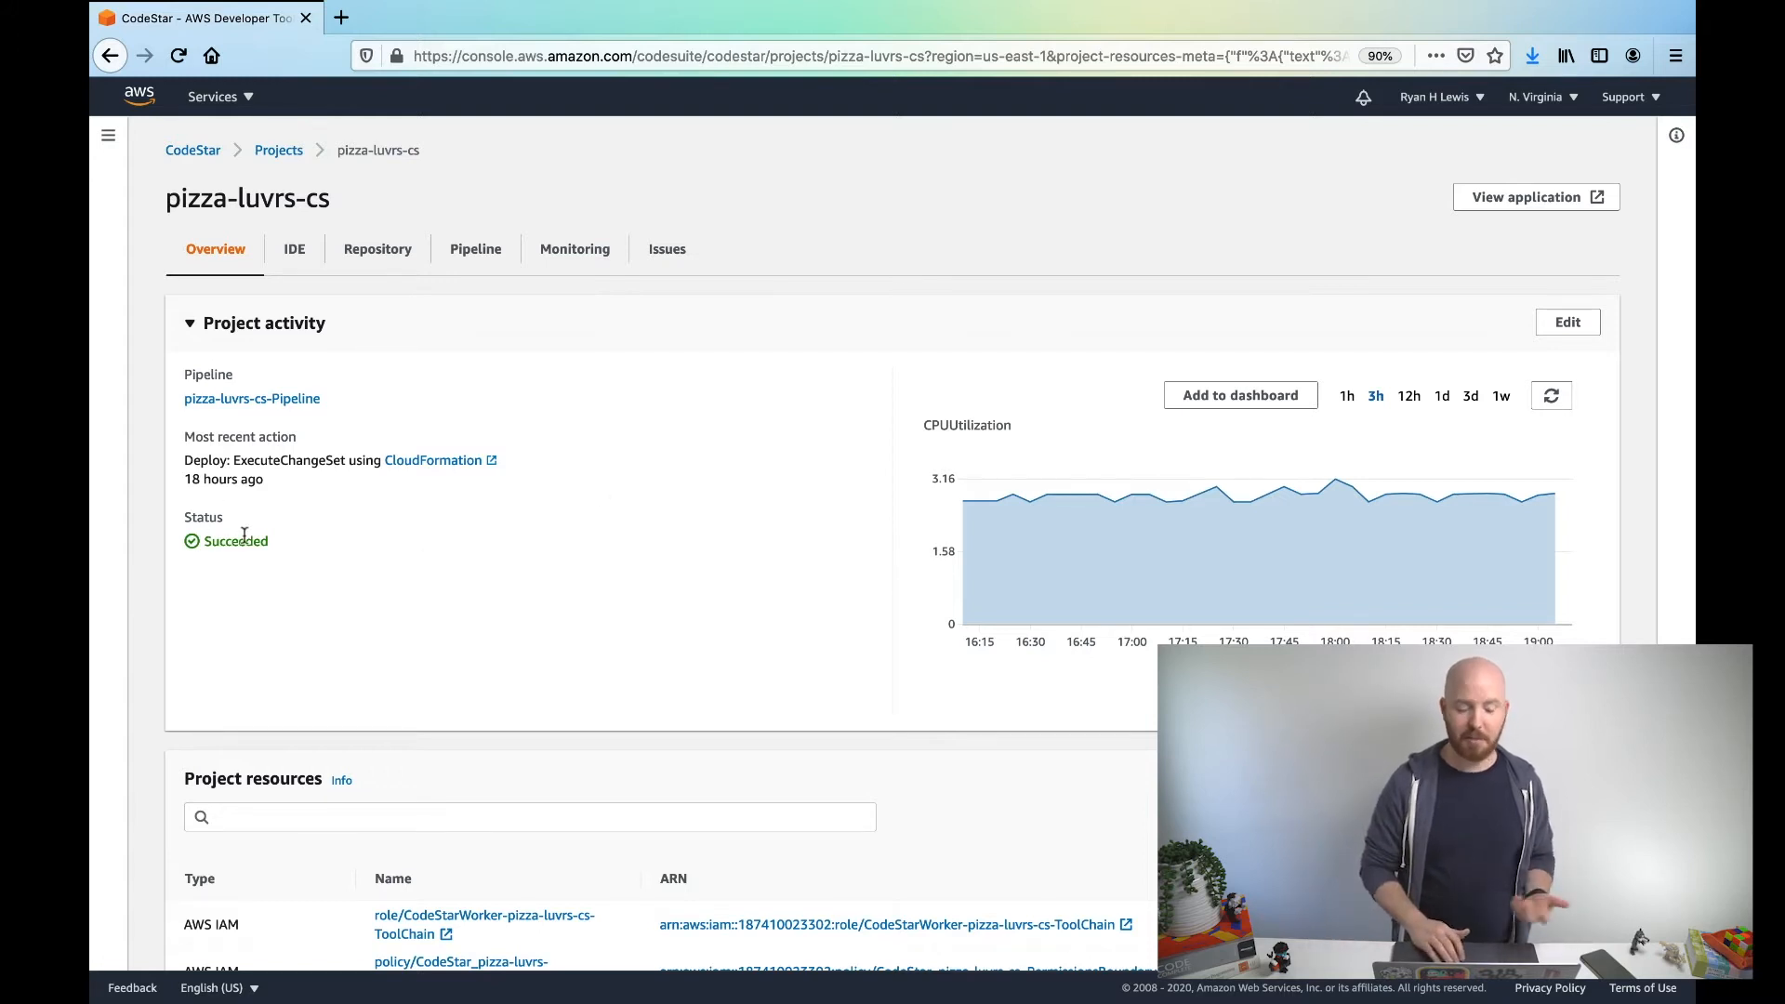
pyautogui.scroll(-3)
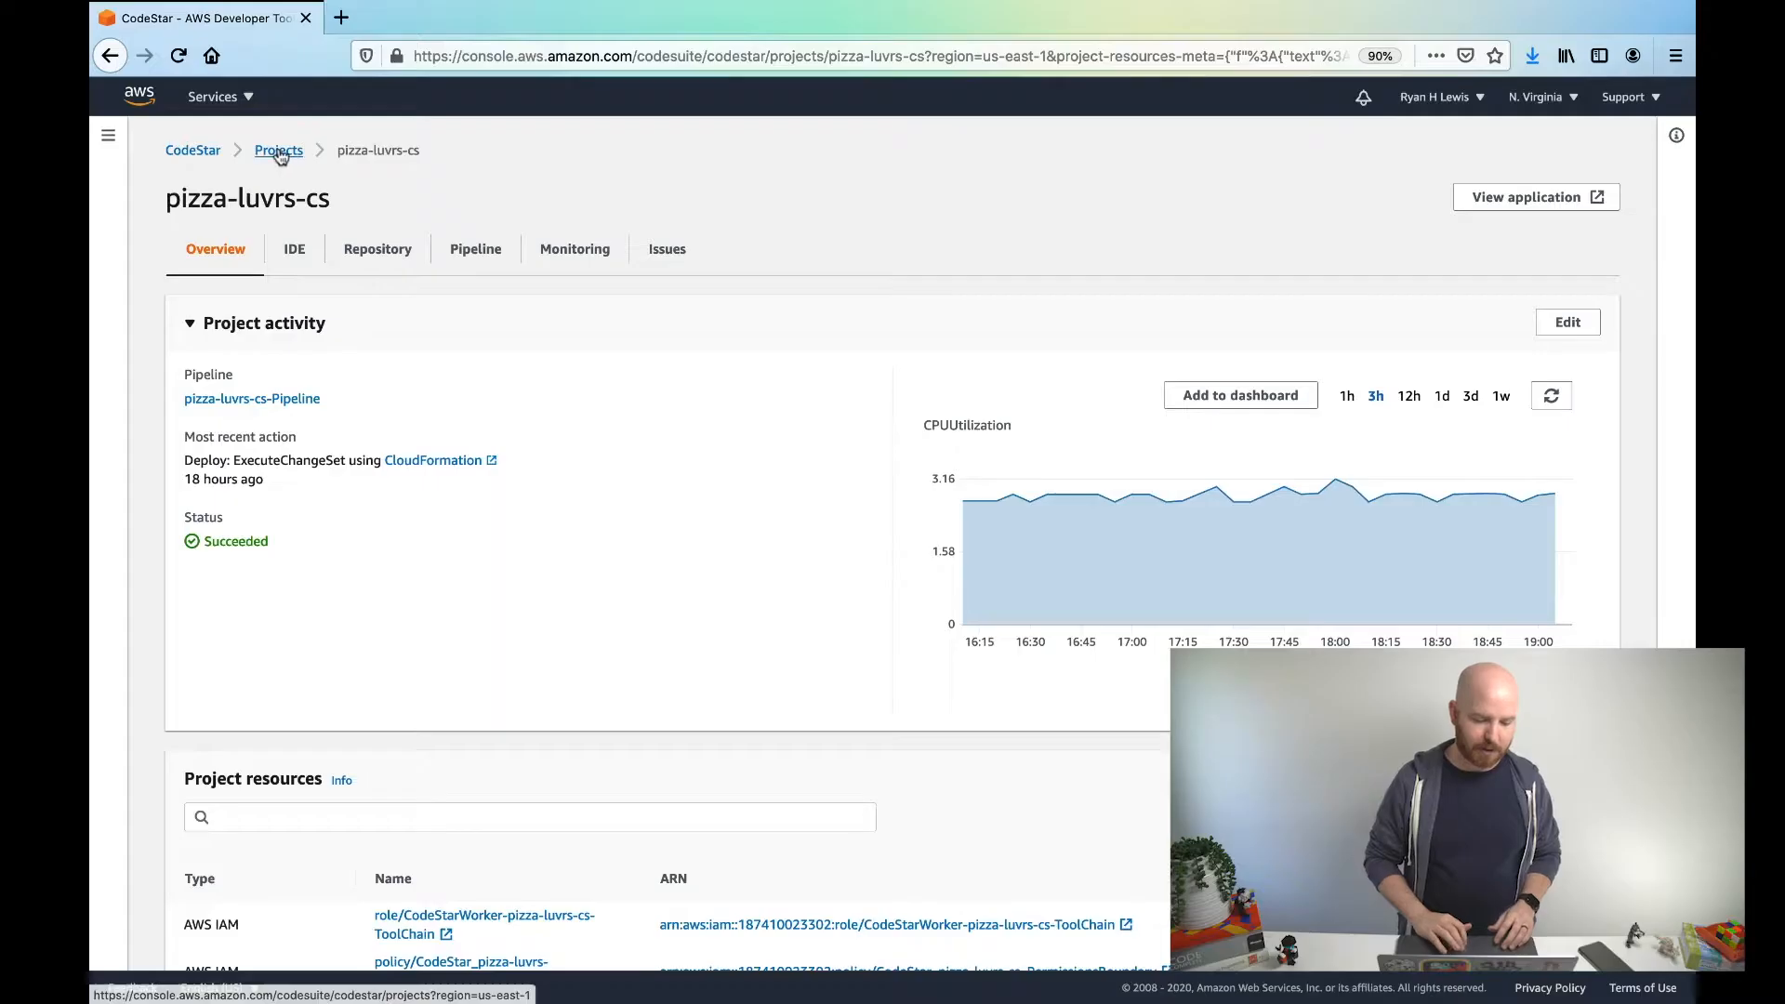
# - Go back to the projects list and start a new CodeStar project
pyautogui.click(279, 149)
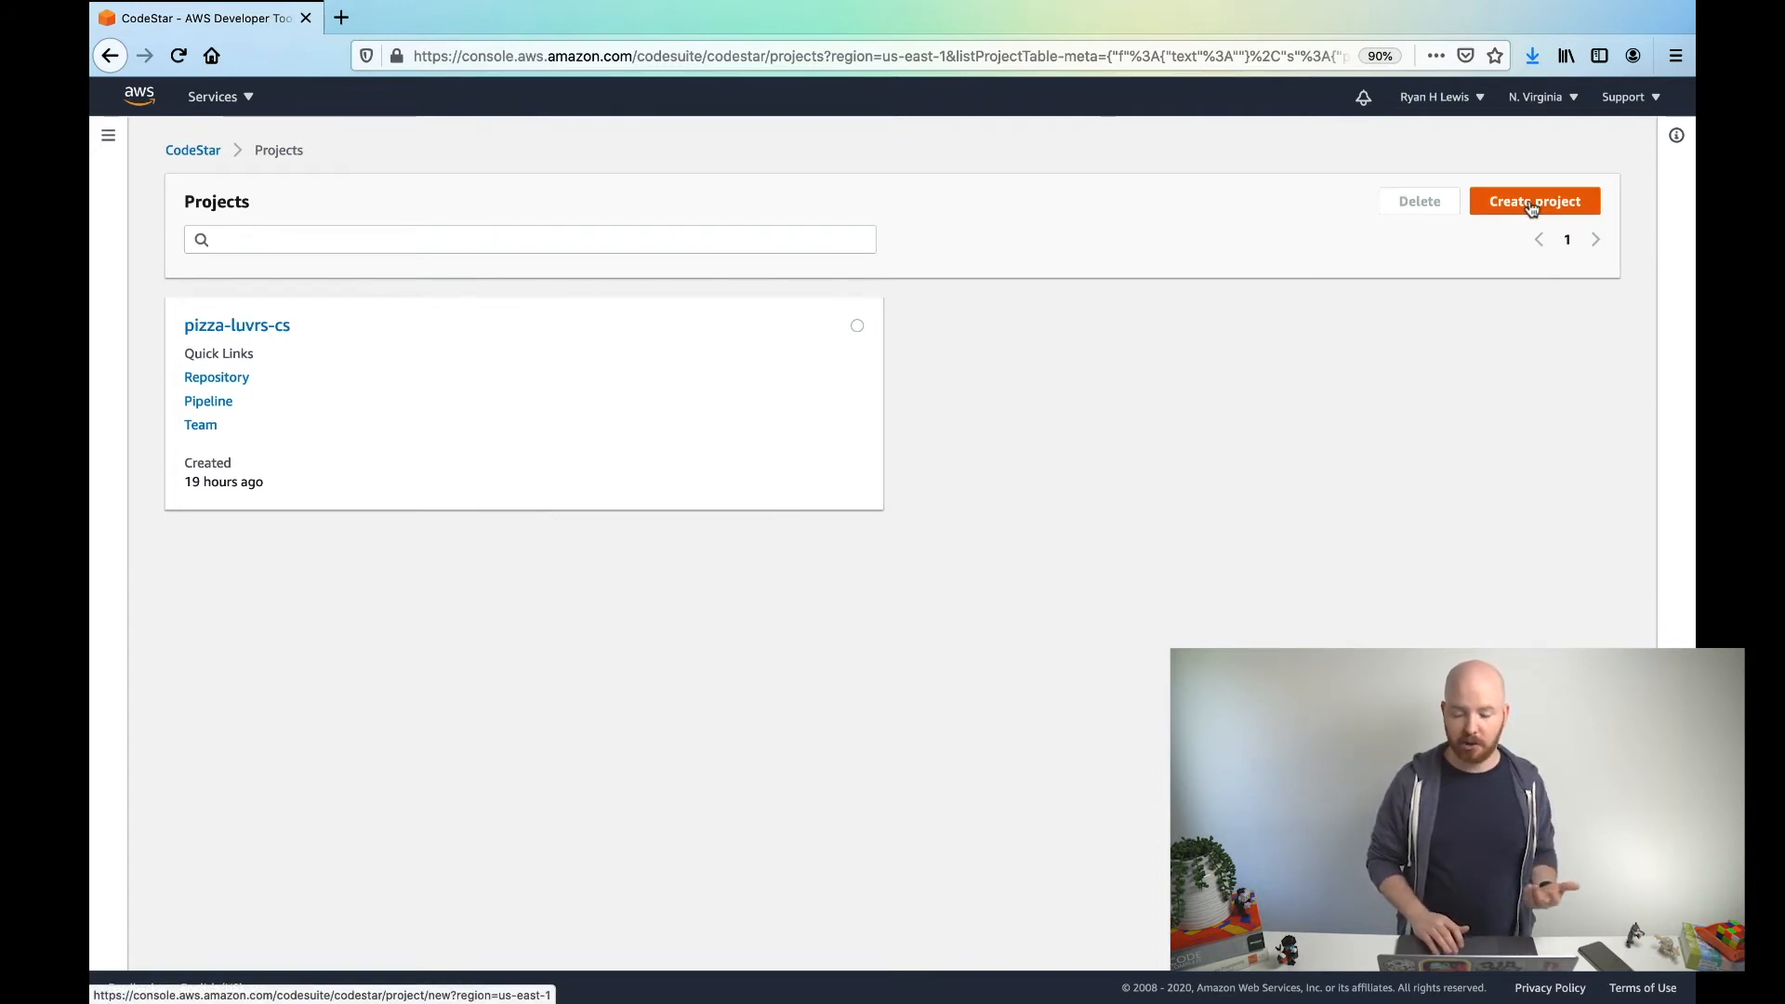
pyautogui.click(1533, 201)
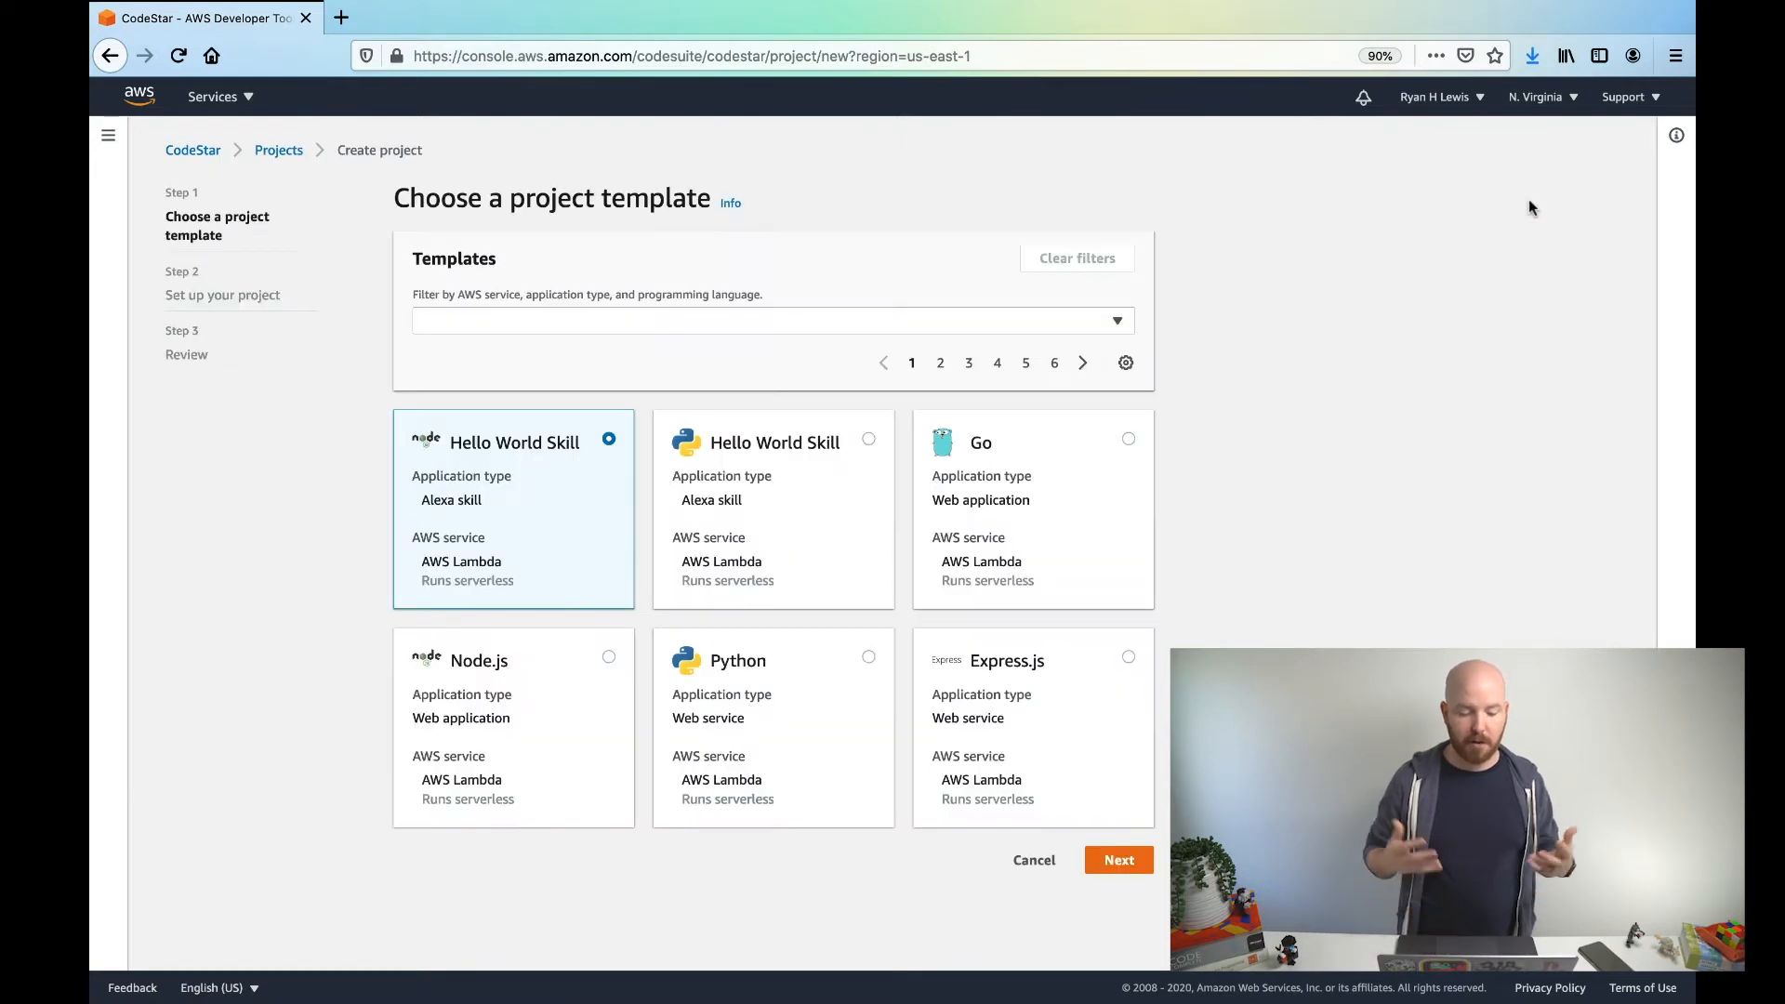
pyautogui.moveTo(831, 162)
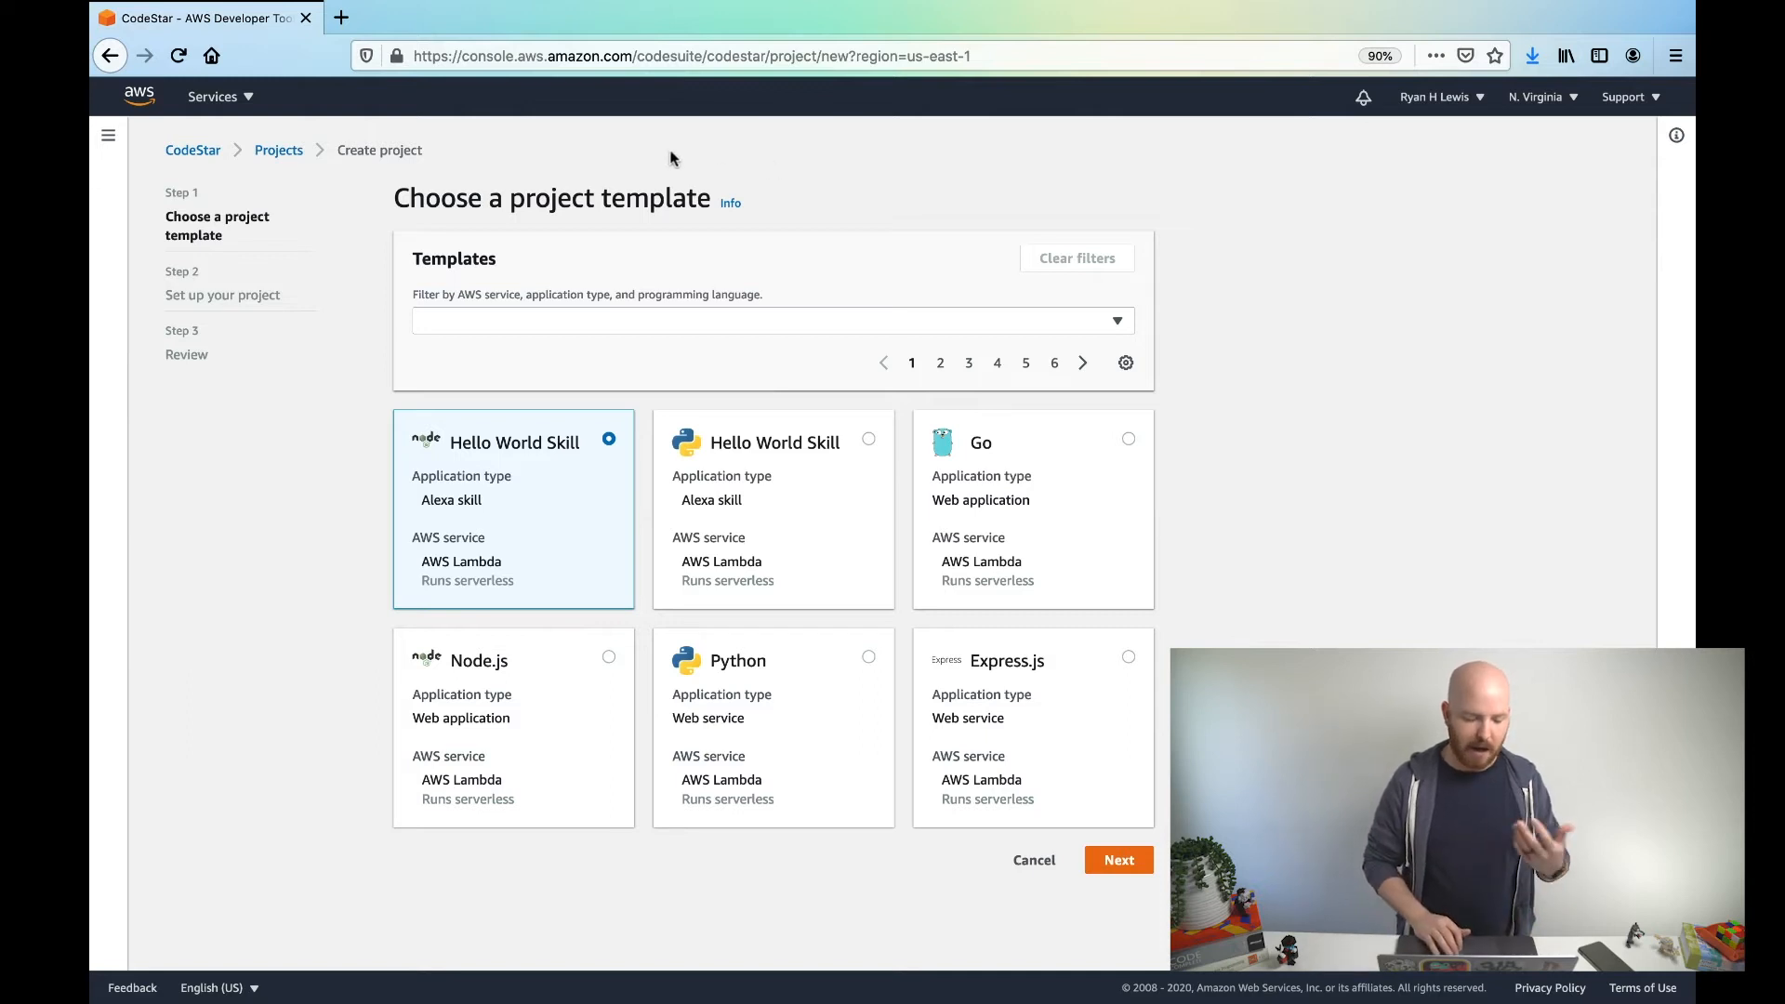
pyautogui.moveTo(977, 119)
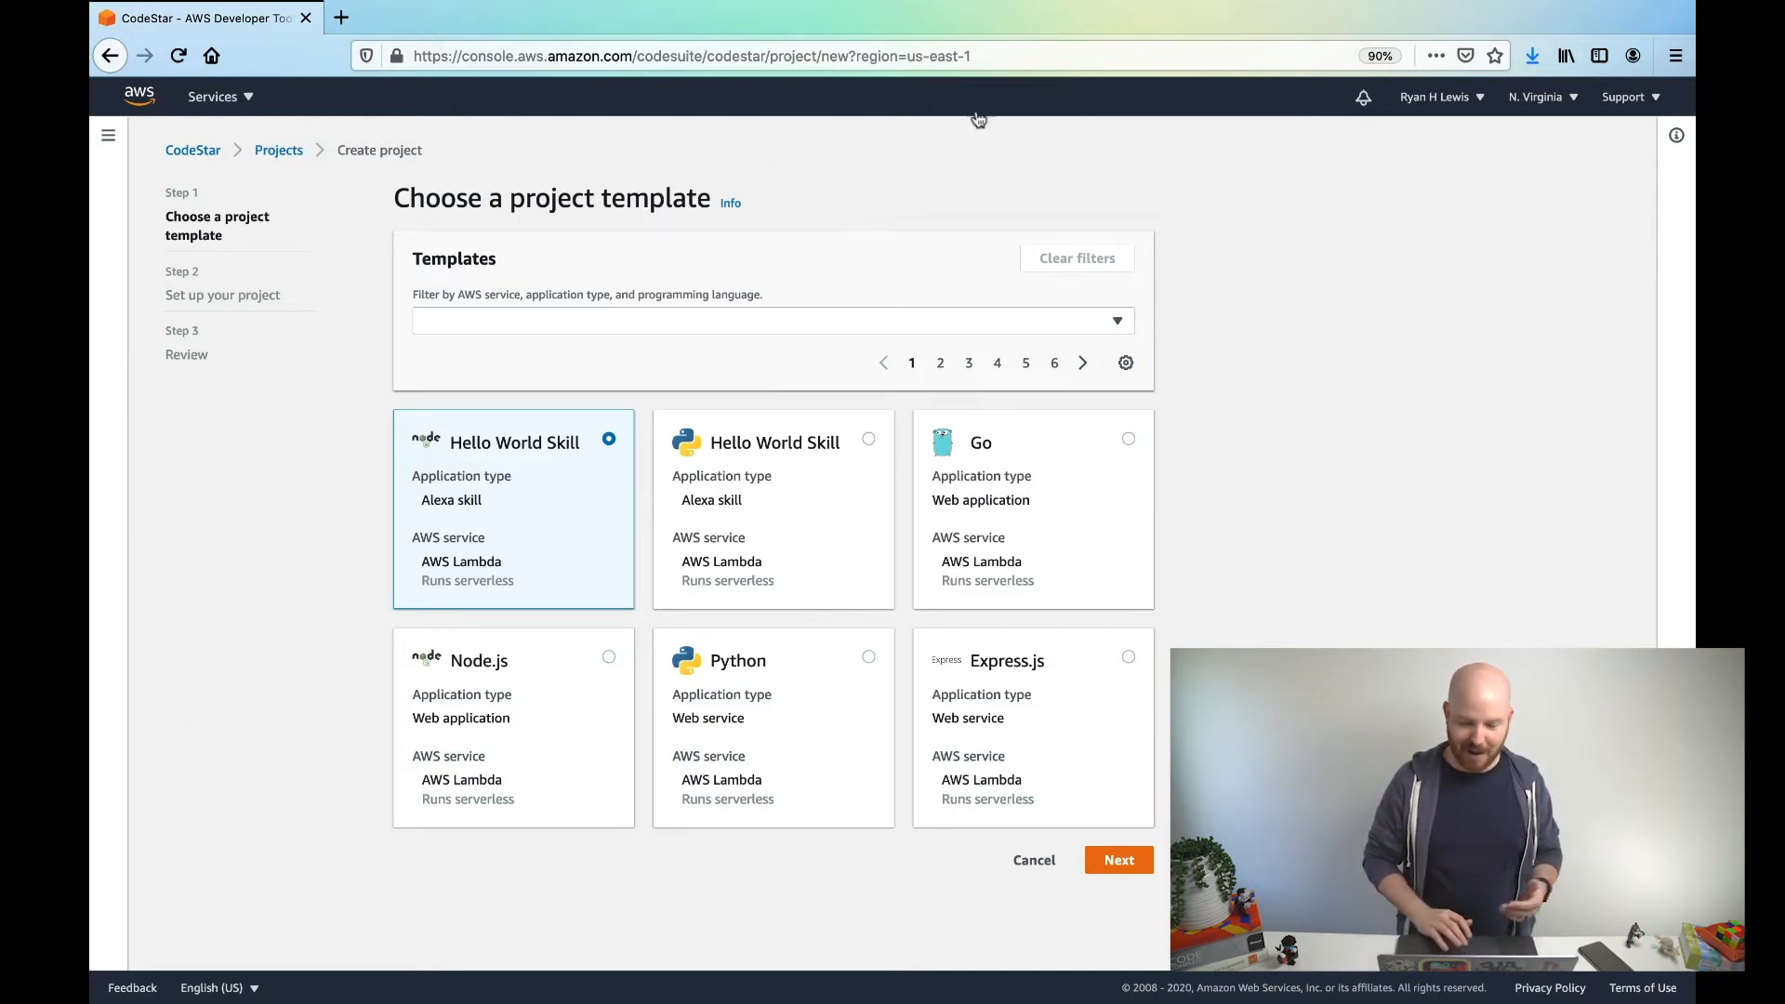
pyautogui.click(1542, 96)
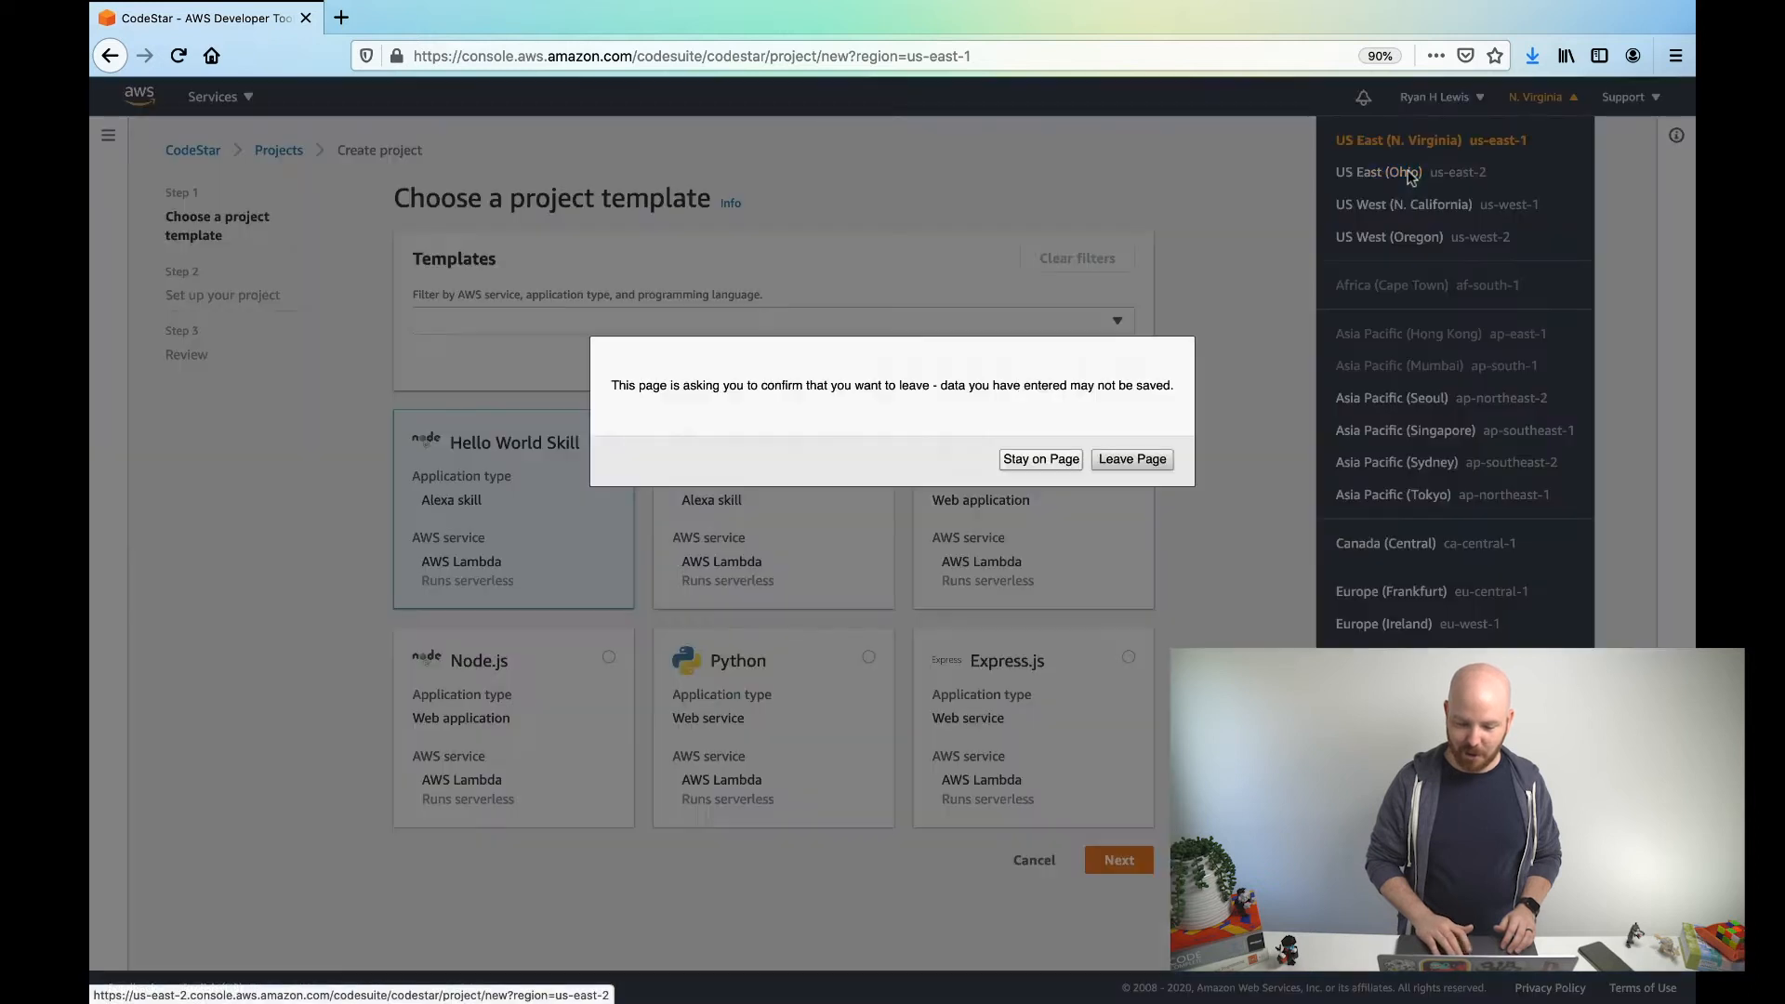
pyautogui.click(1039, 458)
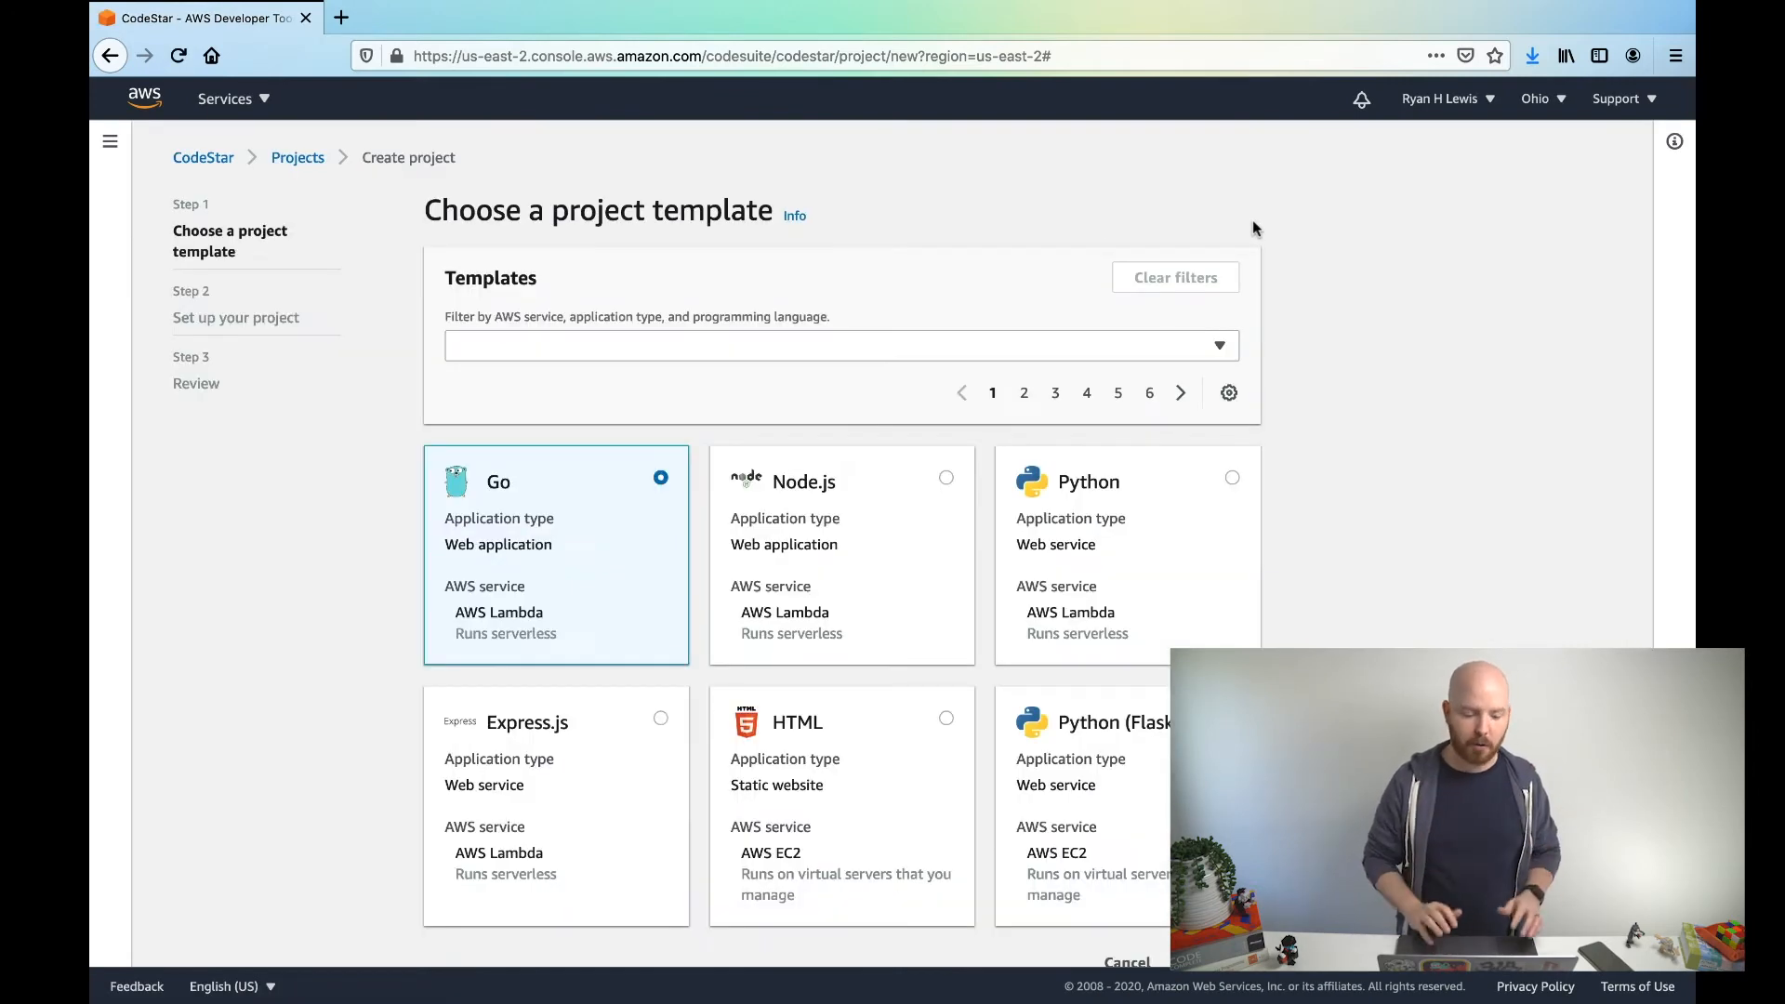
pyautogui.click(110, 56)
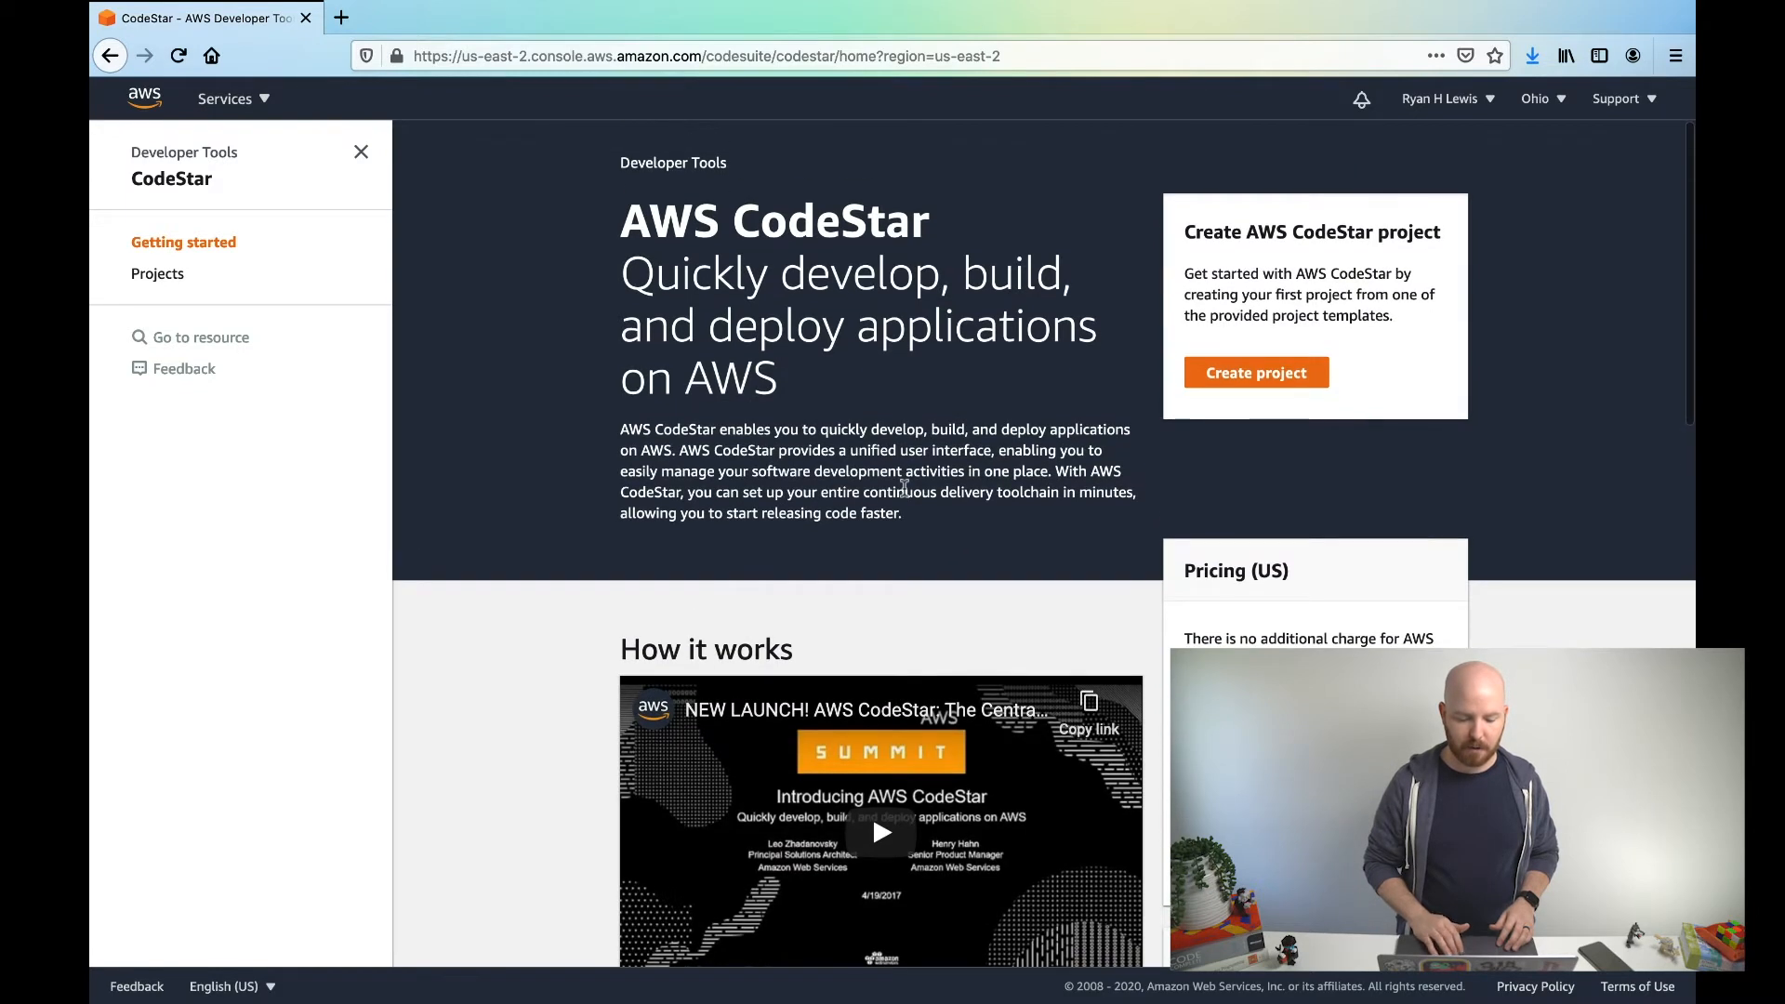
pyautogui.click(1254, 371)
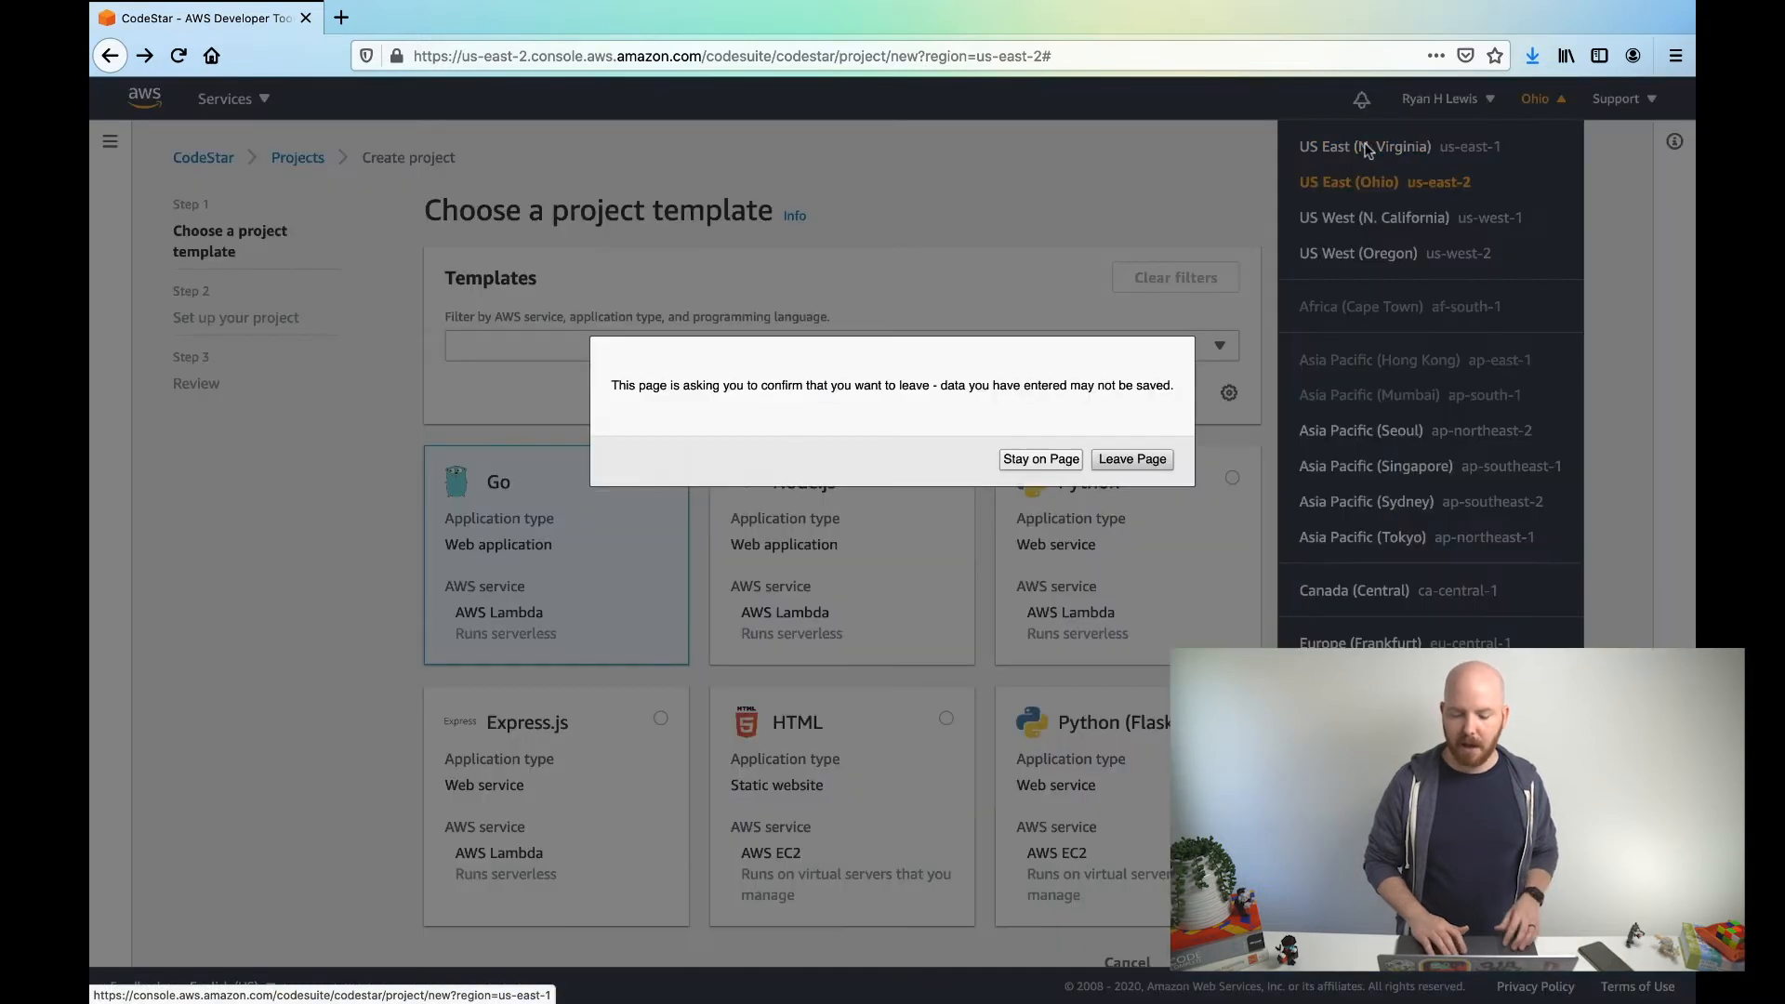
pyautogui.click(1039, 459)
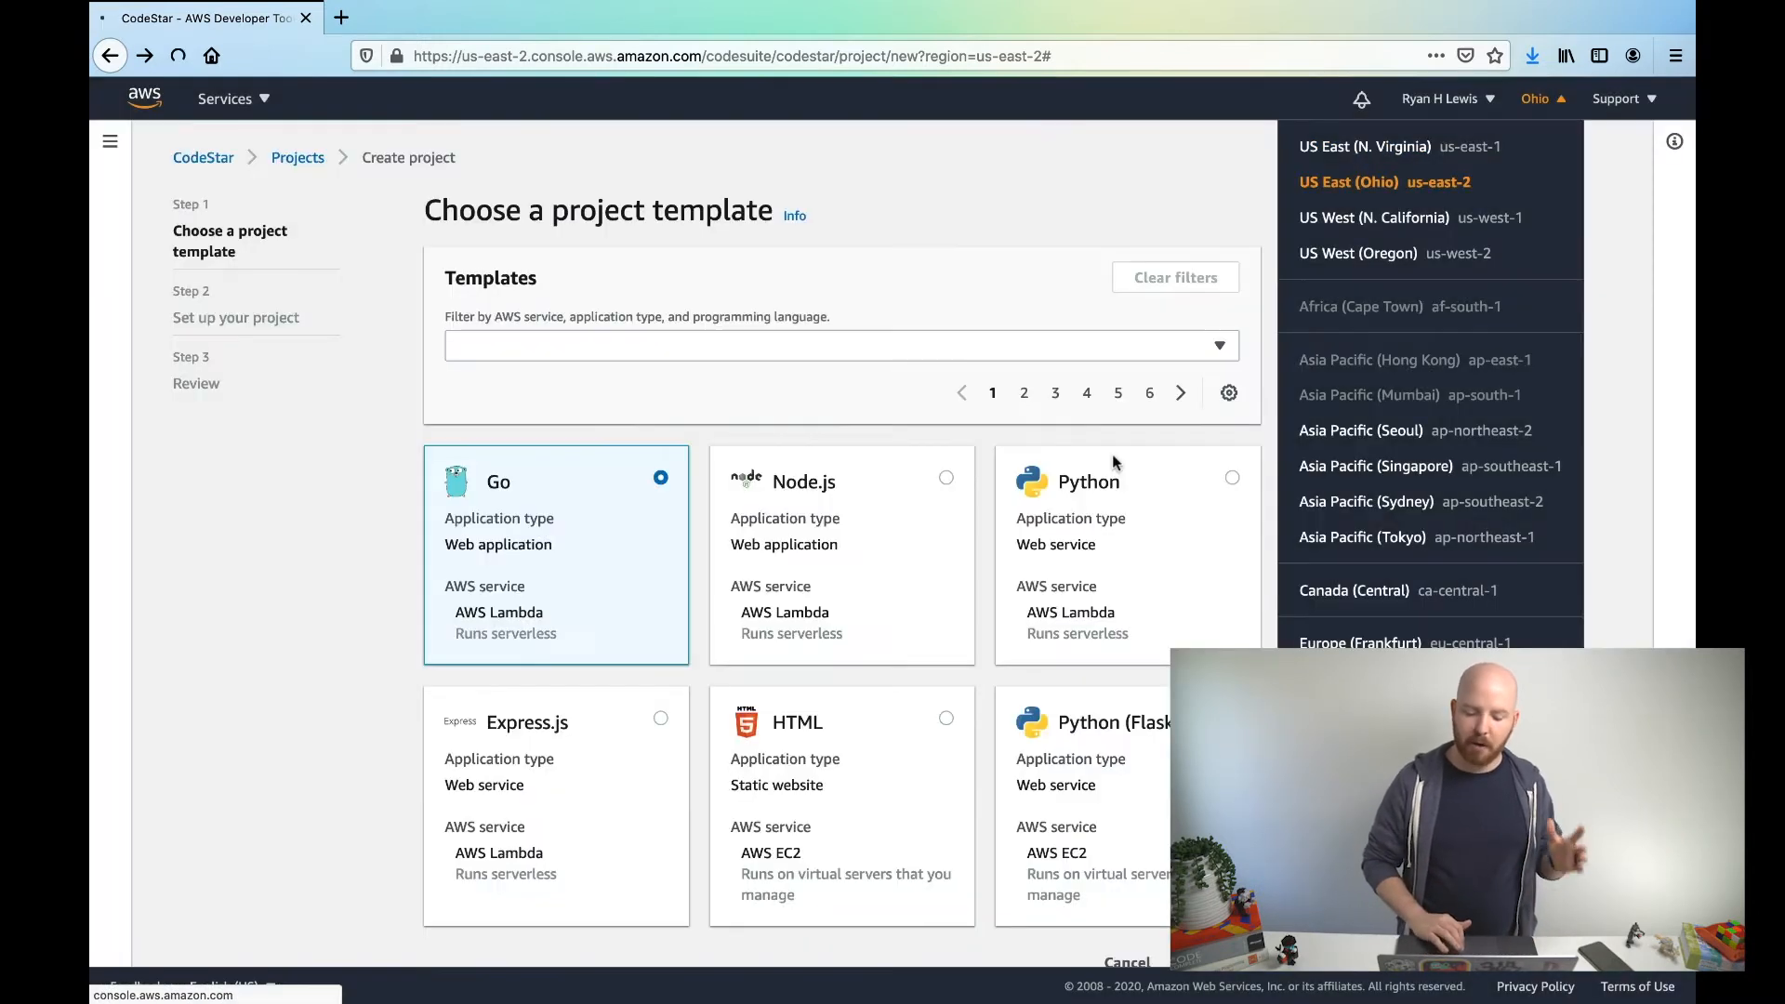
pyautogui.click(1365, 146)
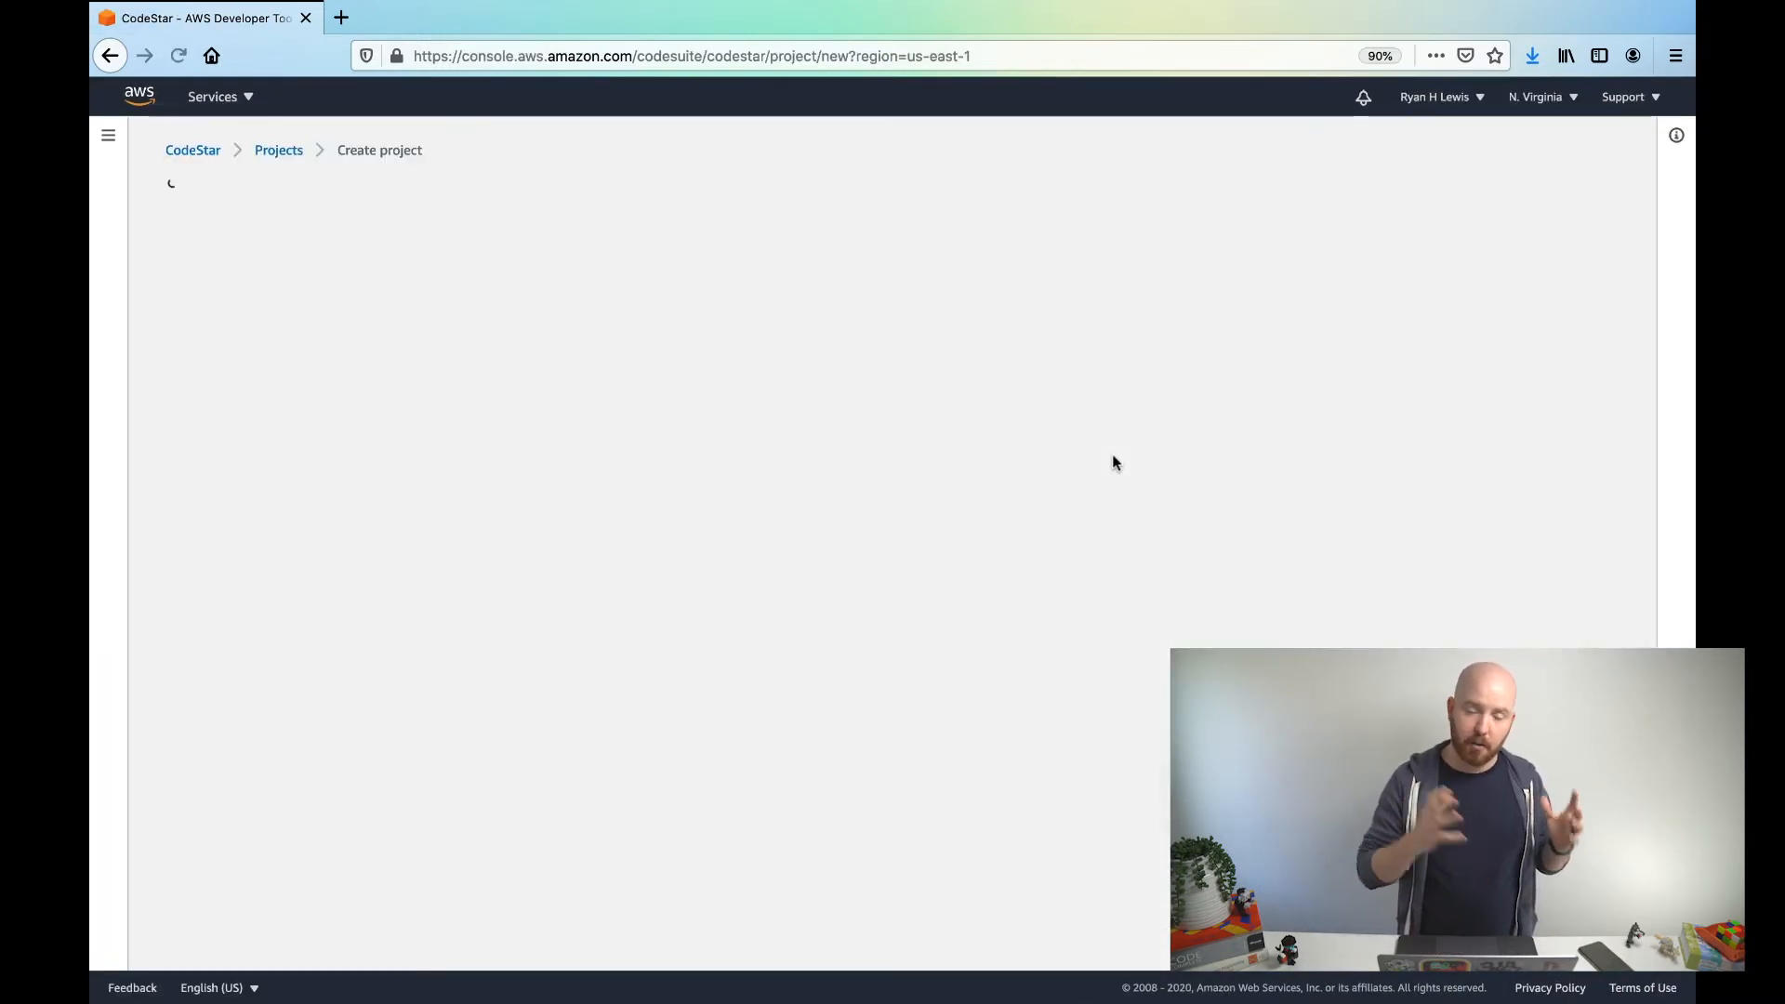